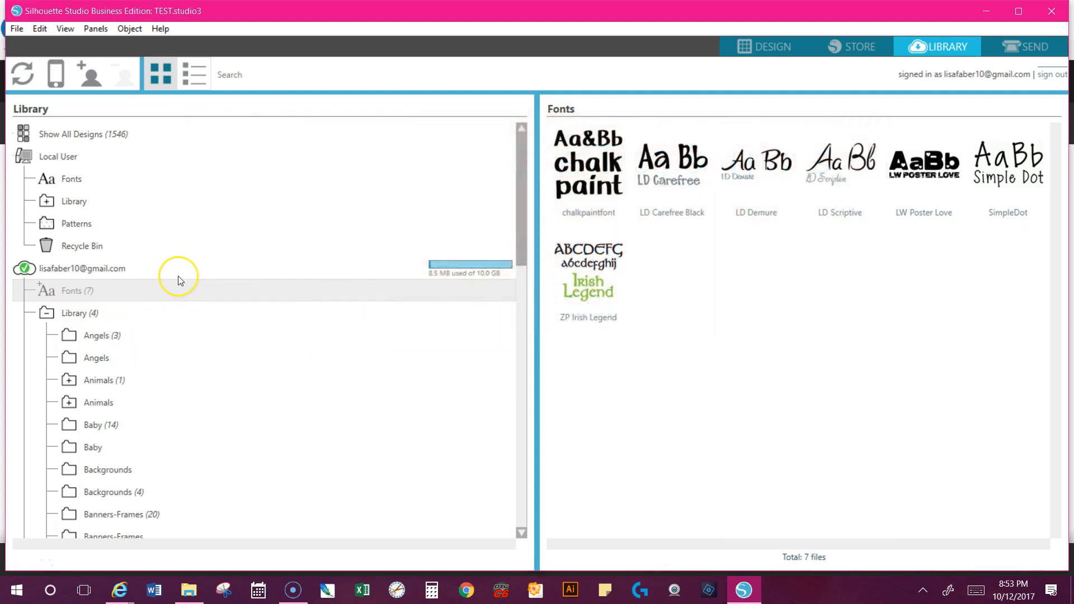
pyautogui.moveTo(179, 280)
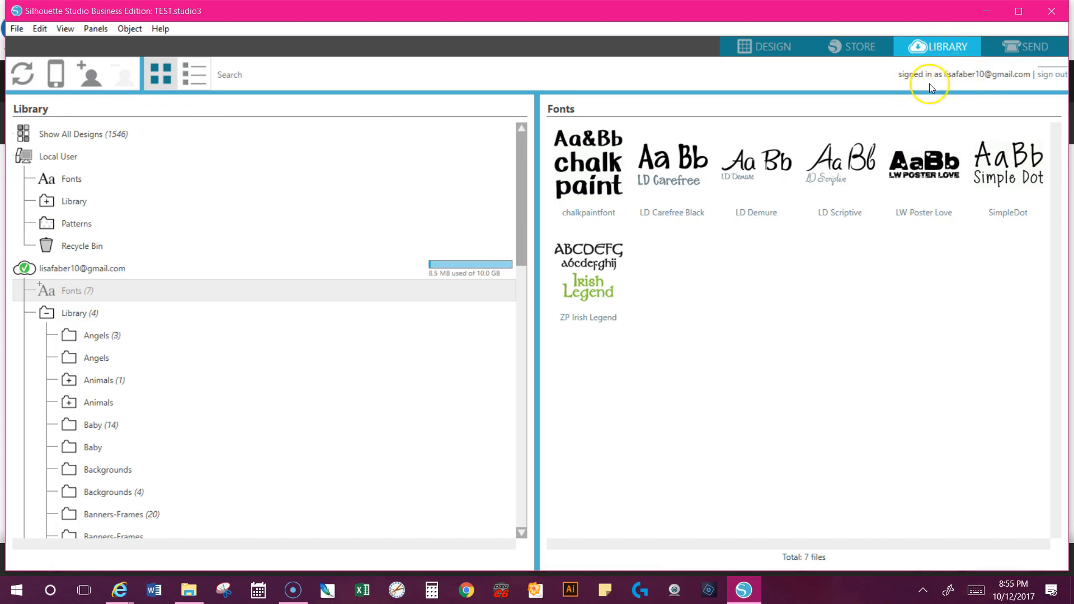
pyautogui.moveTo(79, 362)
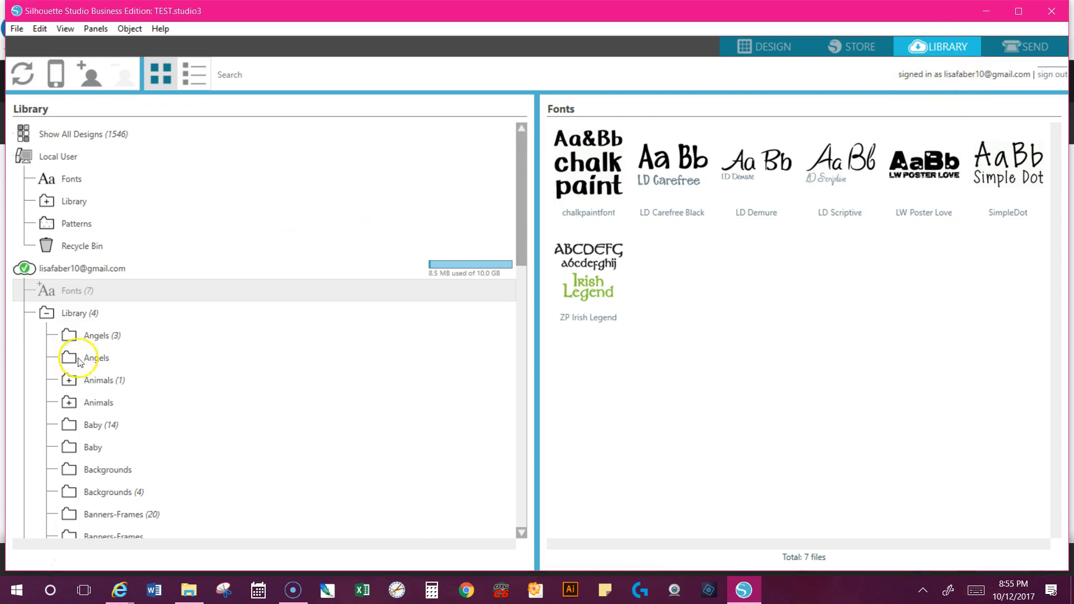
# Search the library for 'halloween' and scroll through the 77 matching designs.
pyautogui.scroll(-3)
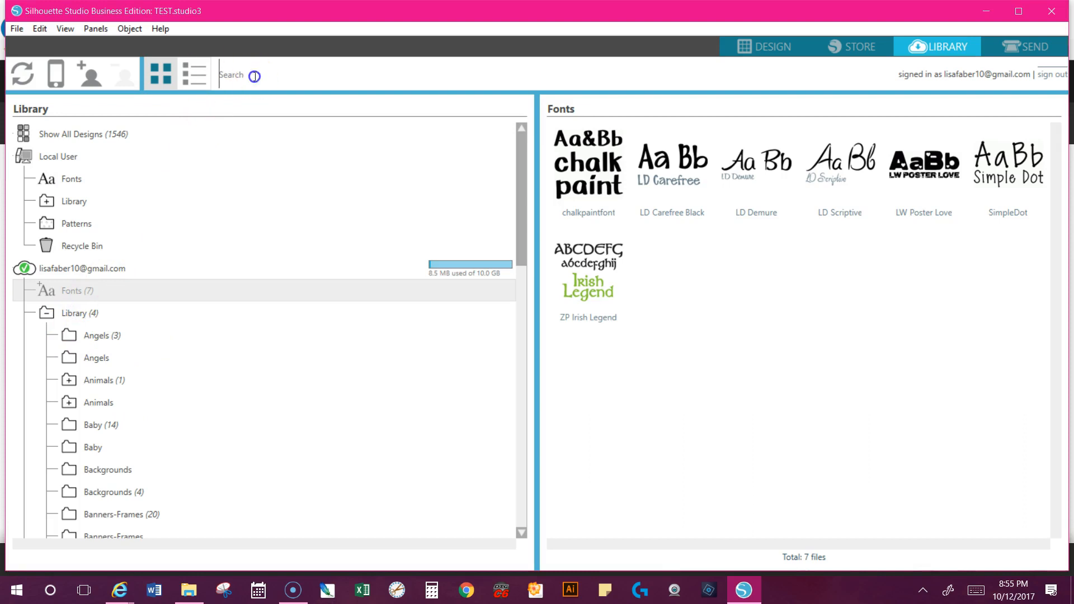
pyautogui.write('halloween')
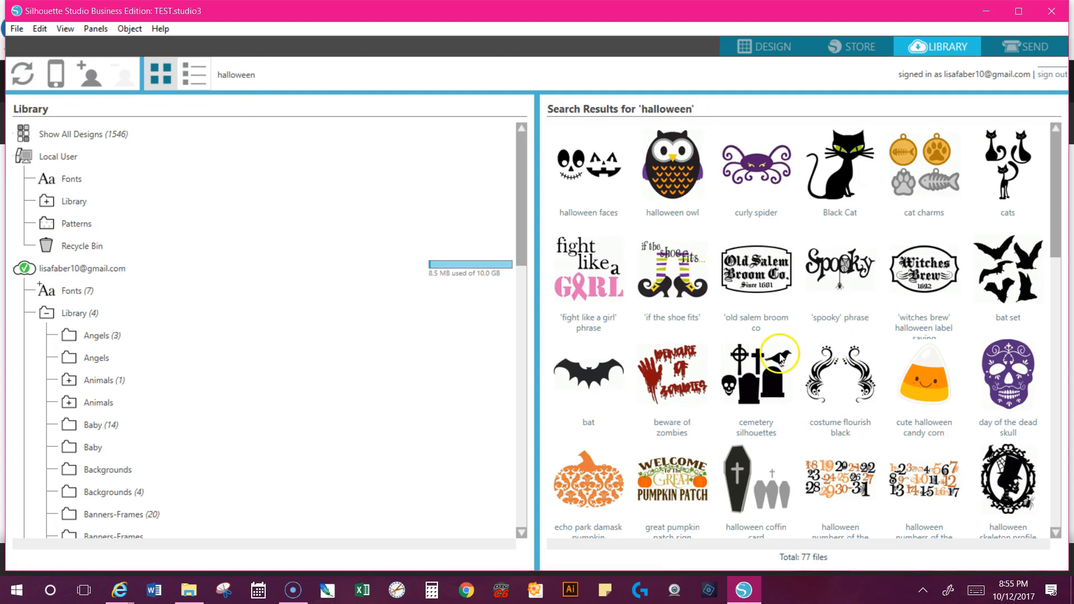
pyautogui.scroll(-3)
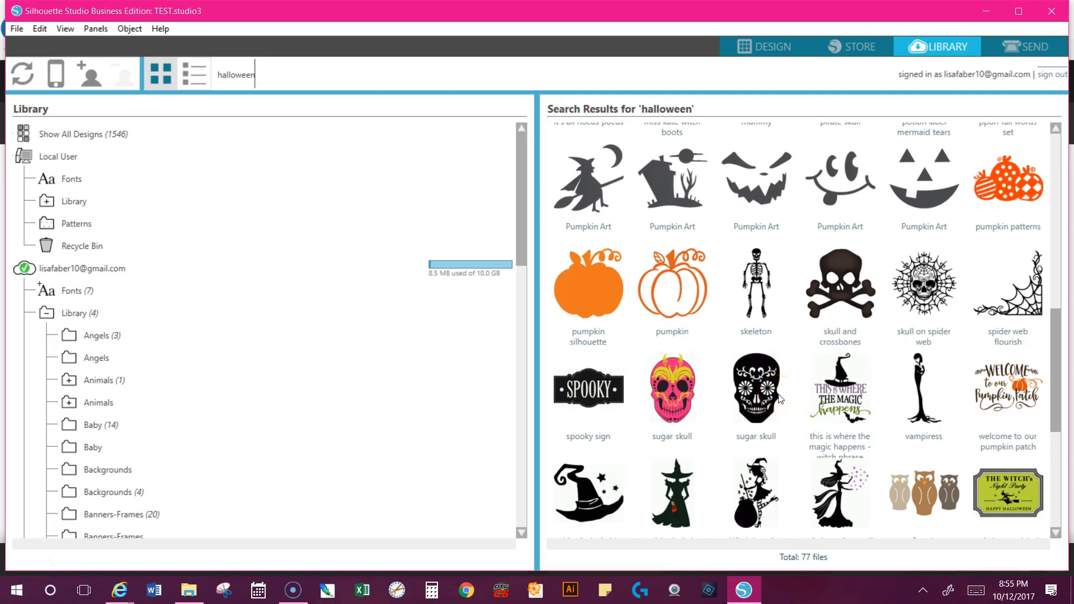
pyautogui.scroll(-3)
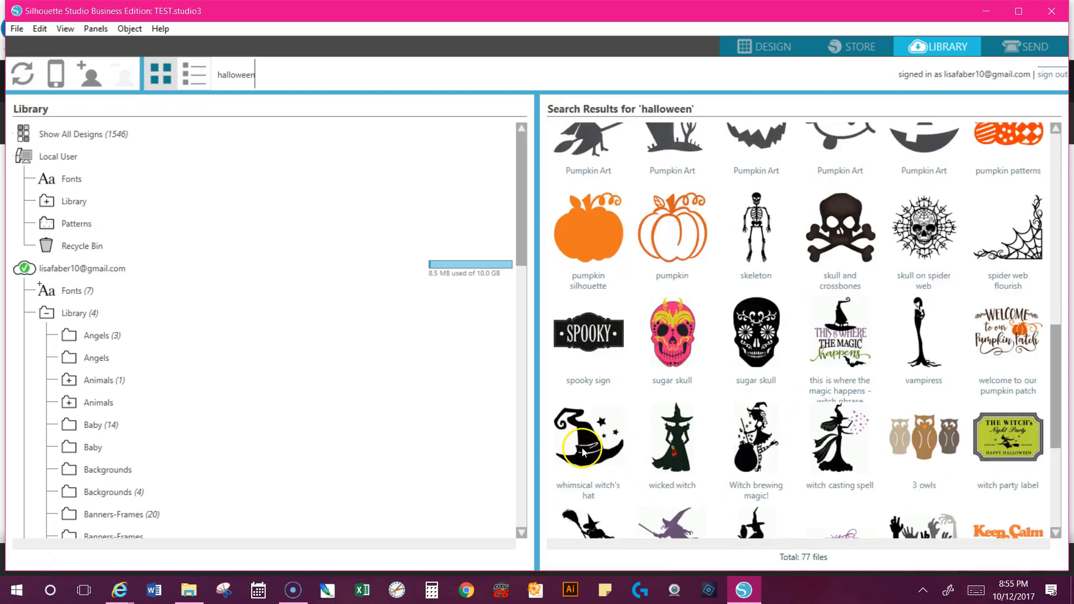
pyautogui.scroll(-3)
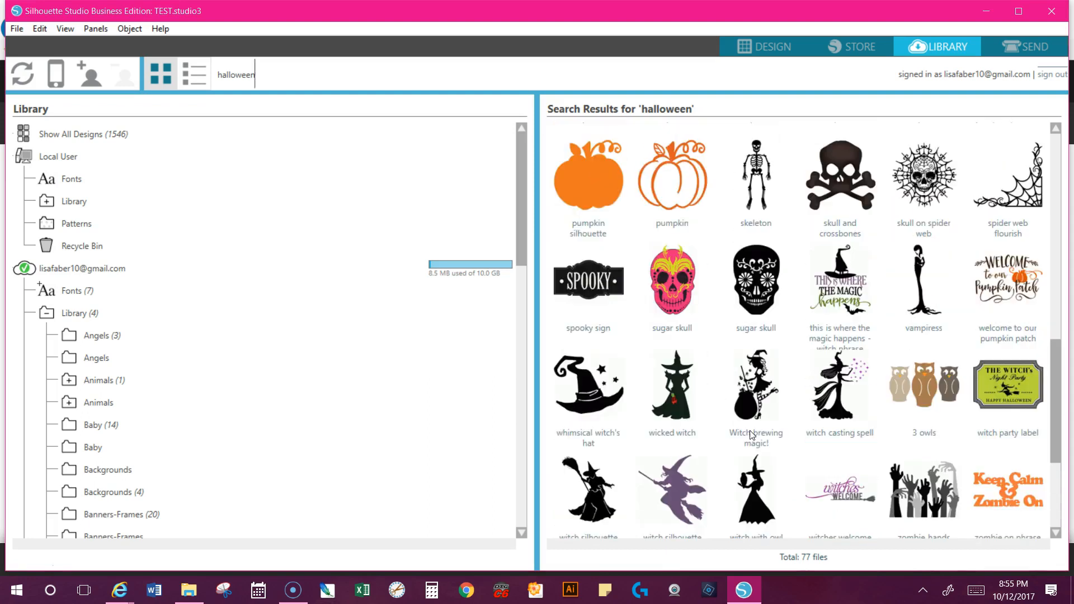
pyautogui.scroll(-3)
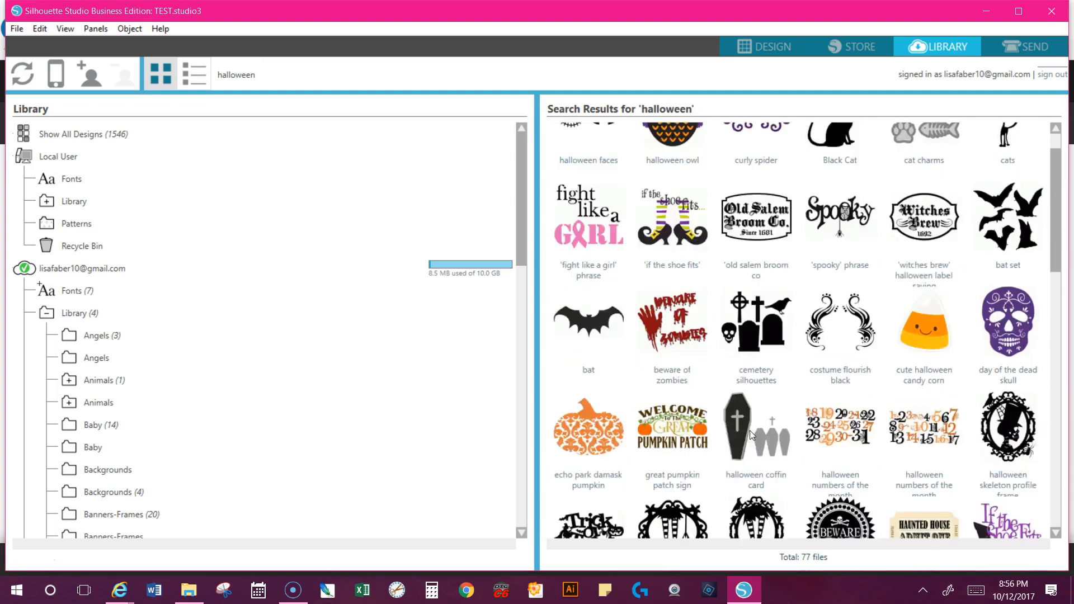
pyautogui.scroll(-3)
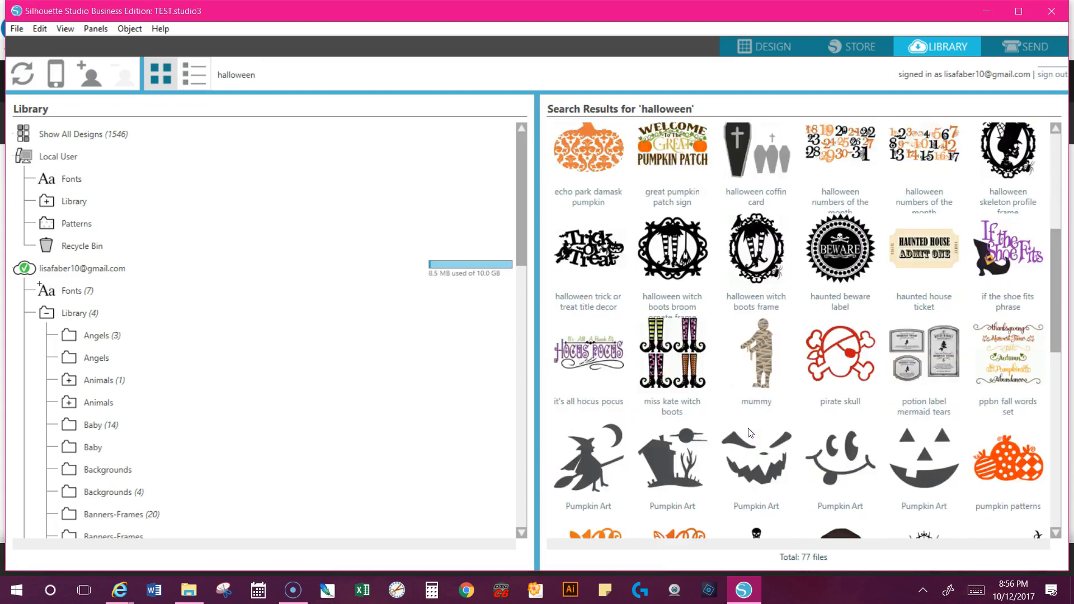
pyautogui.scroll(-3)
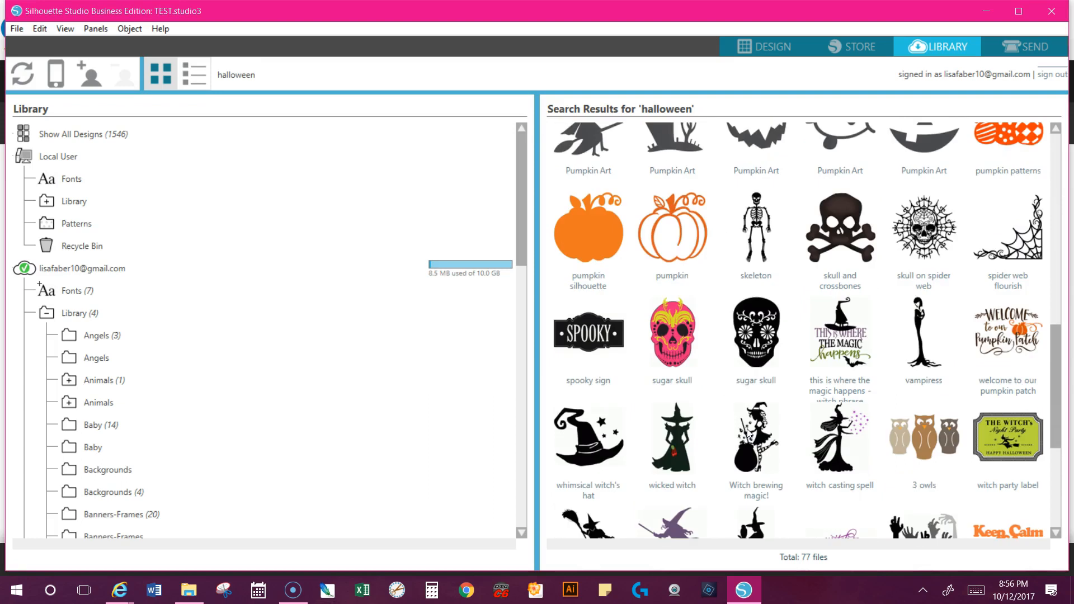
# View the witch brewing design's store page, then search the store for 'witched witch'.
pyautogui.click(672, 436)
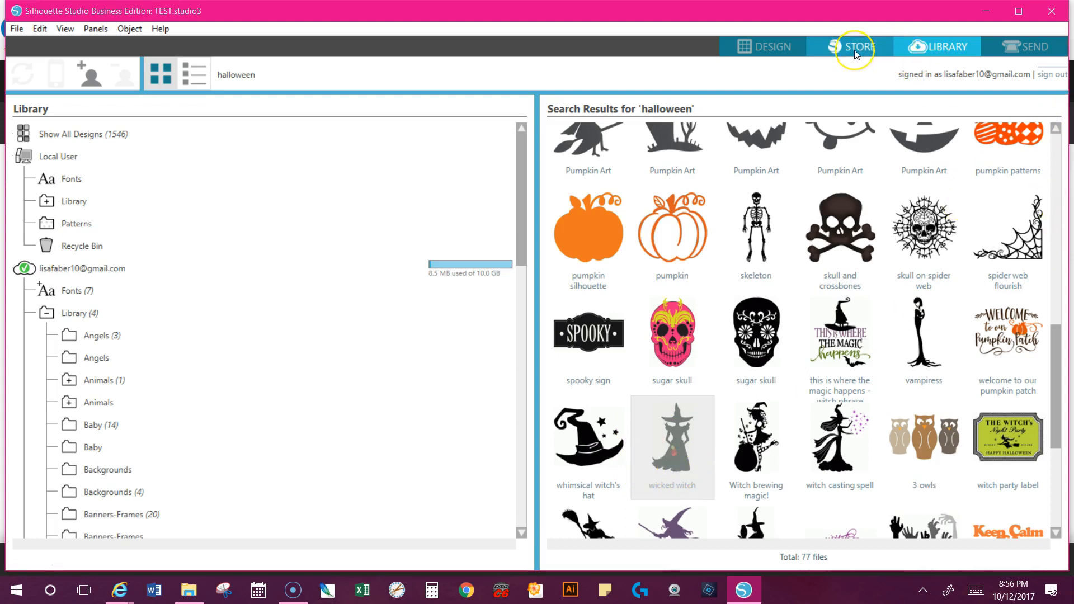
pyautogui.moveTo(856, 47)
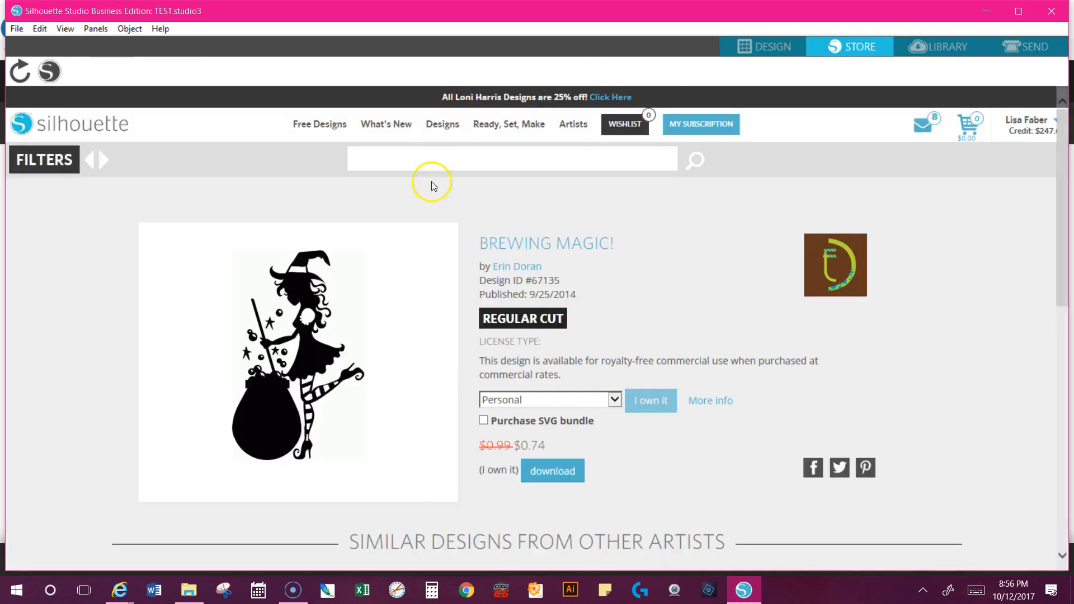
pyautogui.write('witched witch')
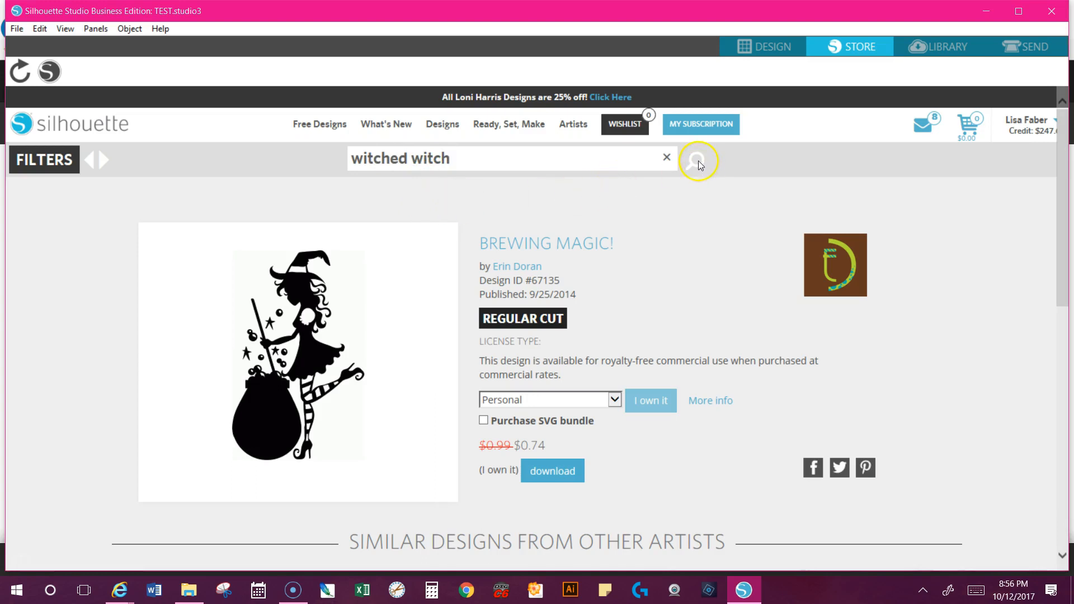
pyautogui.click(695, 160)
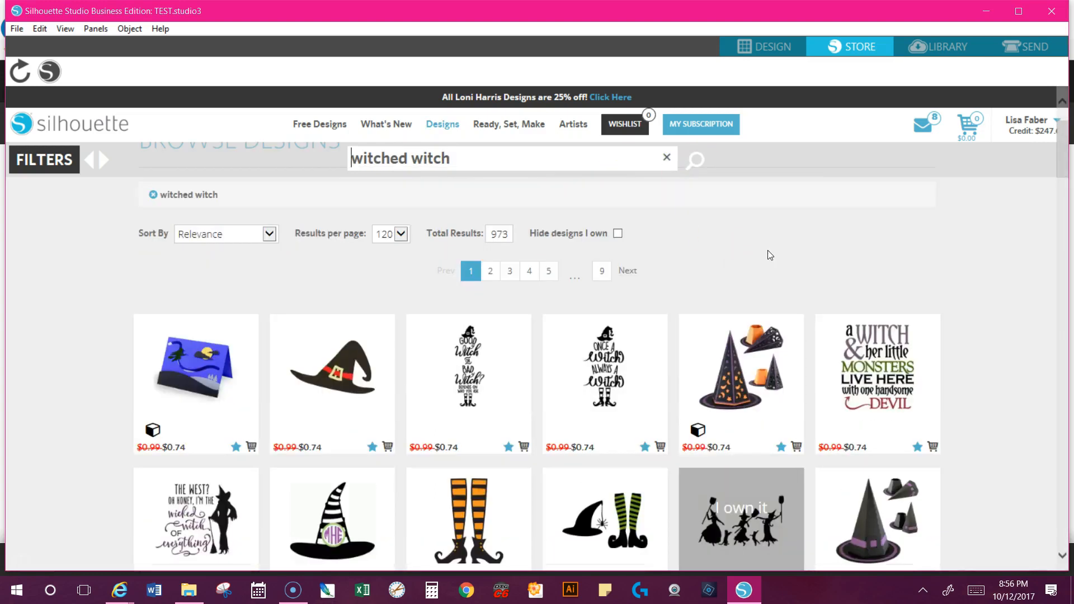
# Scroll through the 973 store results for 'witched witch'.
pyautogui.scroll(-3)
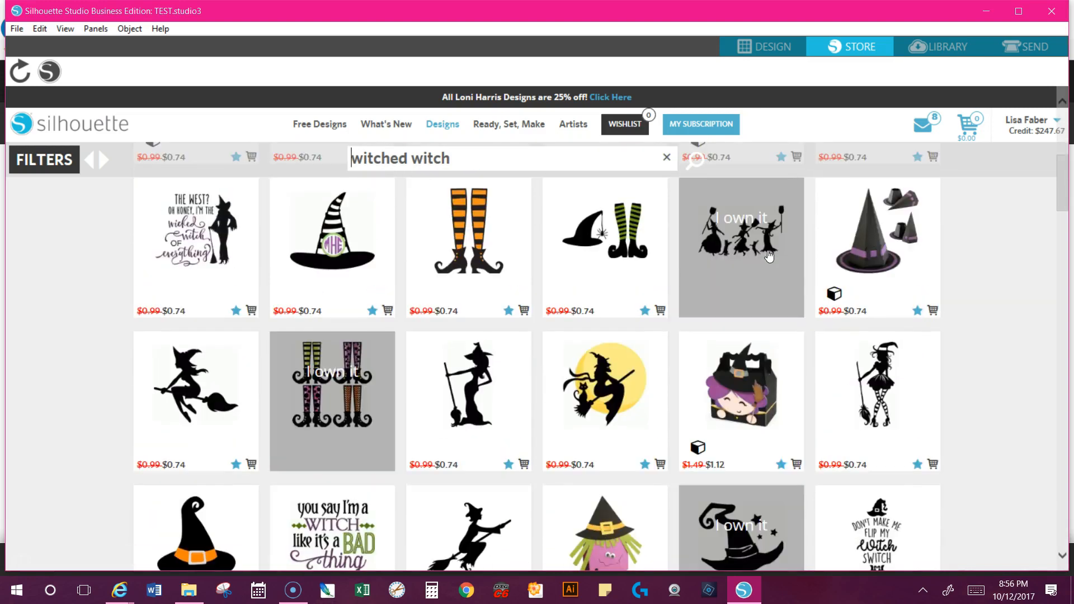
pyautogui.scroll(-3)
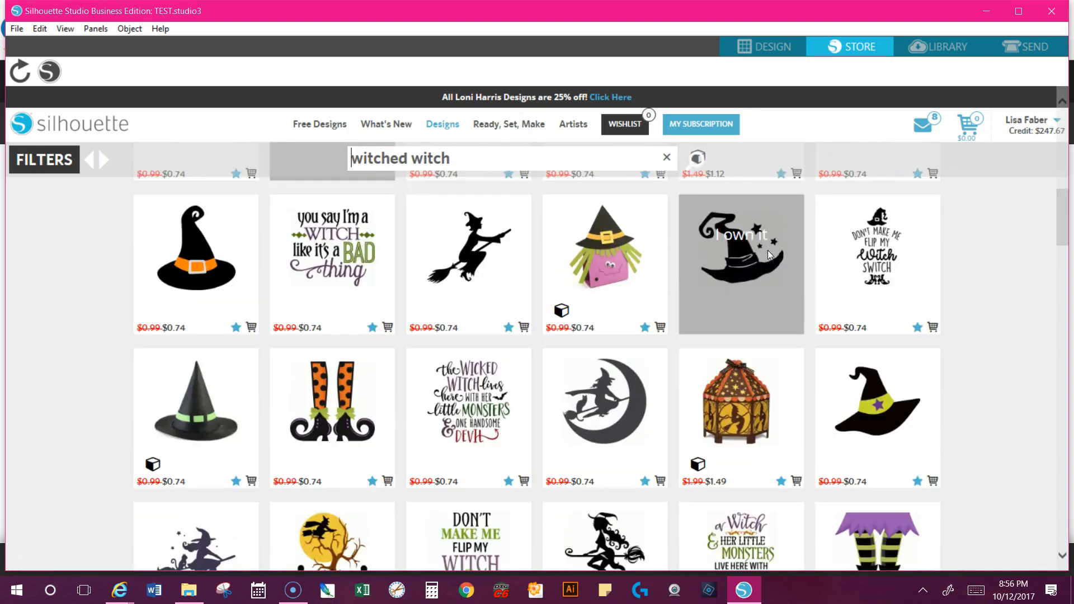
pyautogui.scroll(-3)
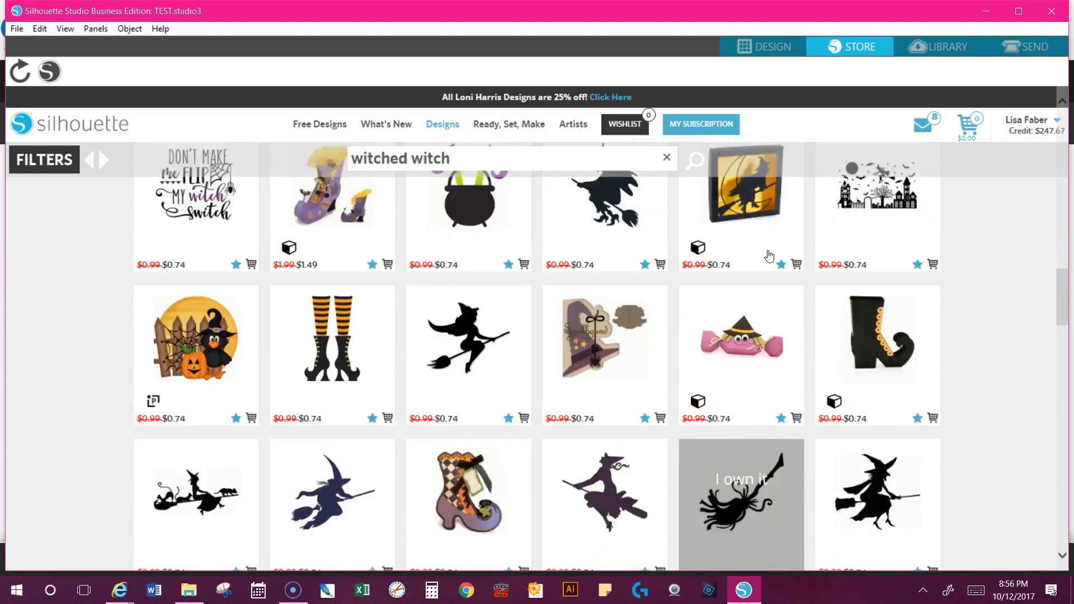
pyautogui.scroll(-3)
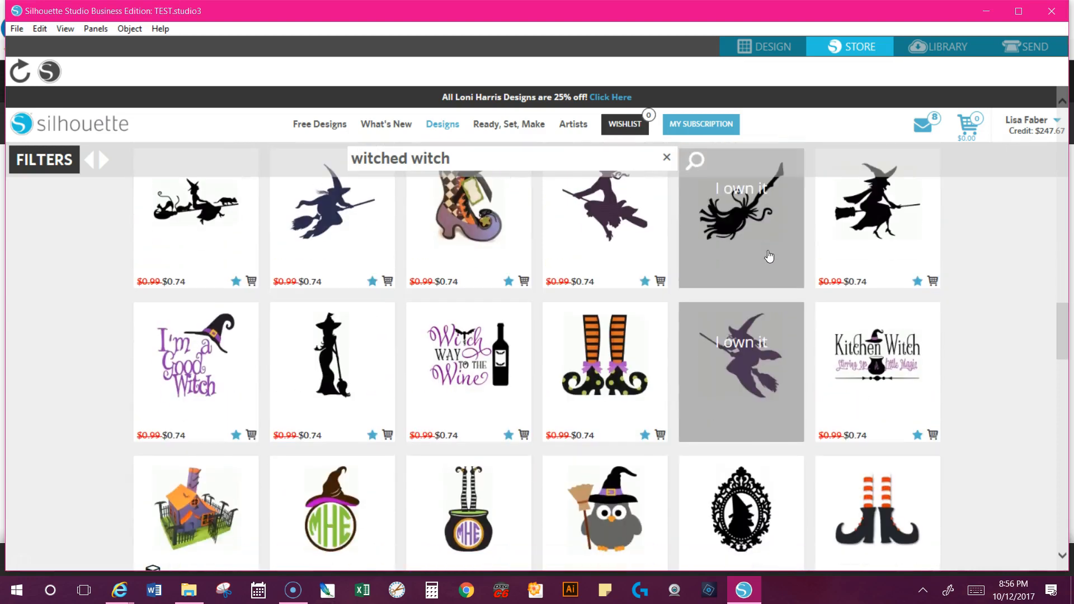
pyautogui.scroll(-3)
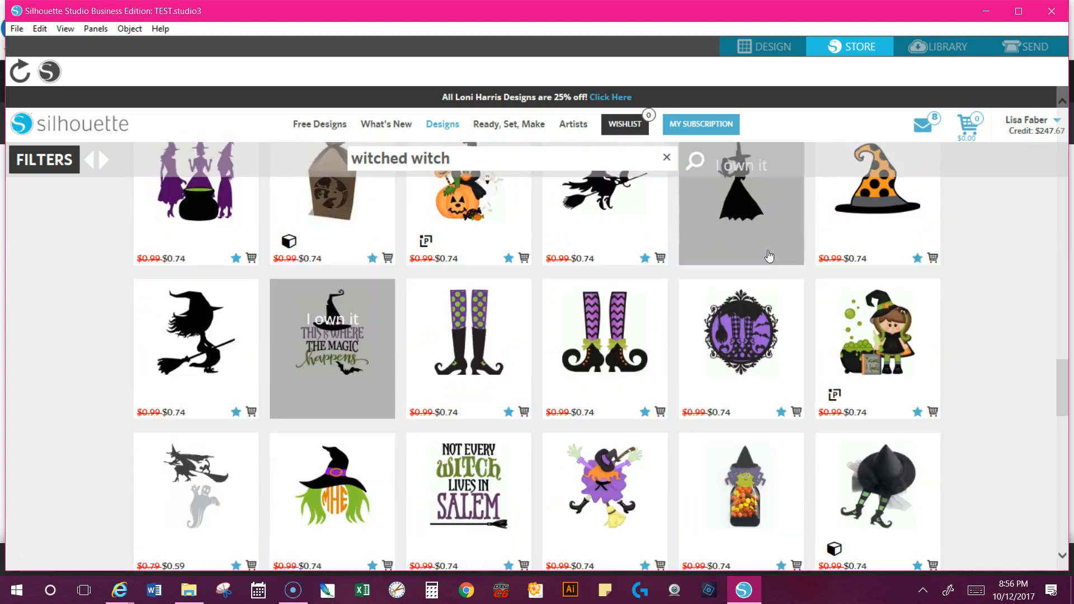
pyautogui.scroll(-3)
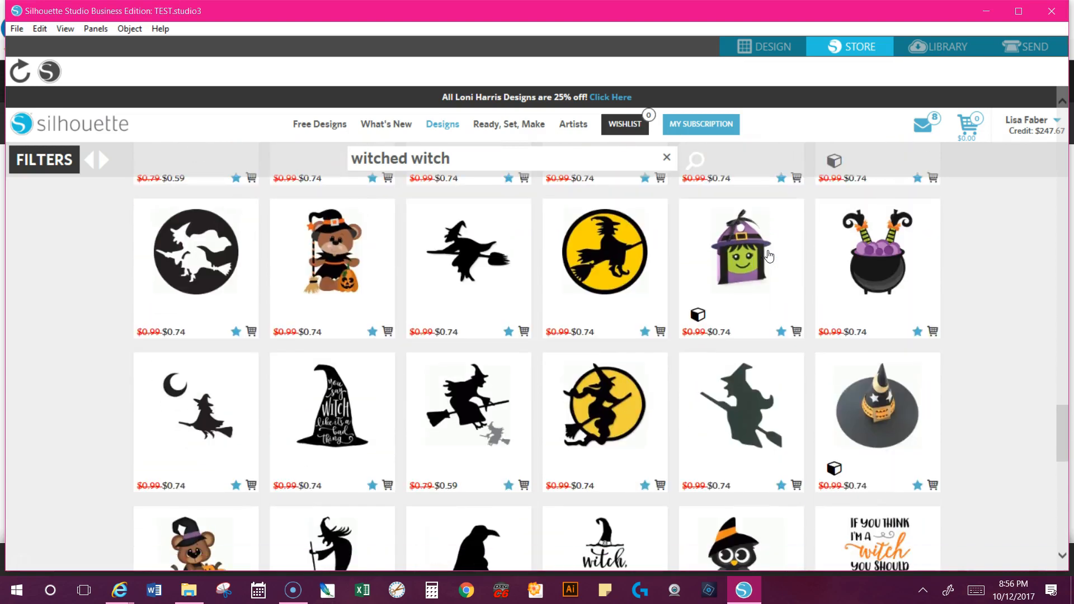
pyautogui.scroll(-3)
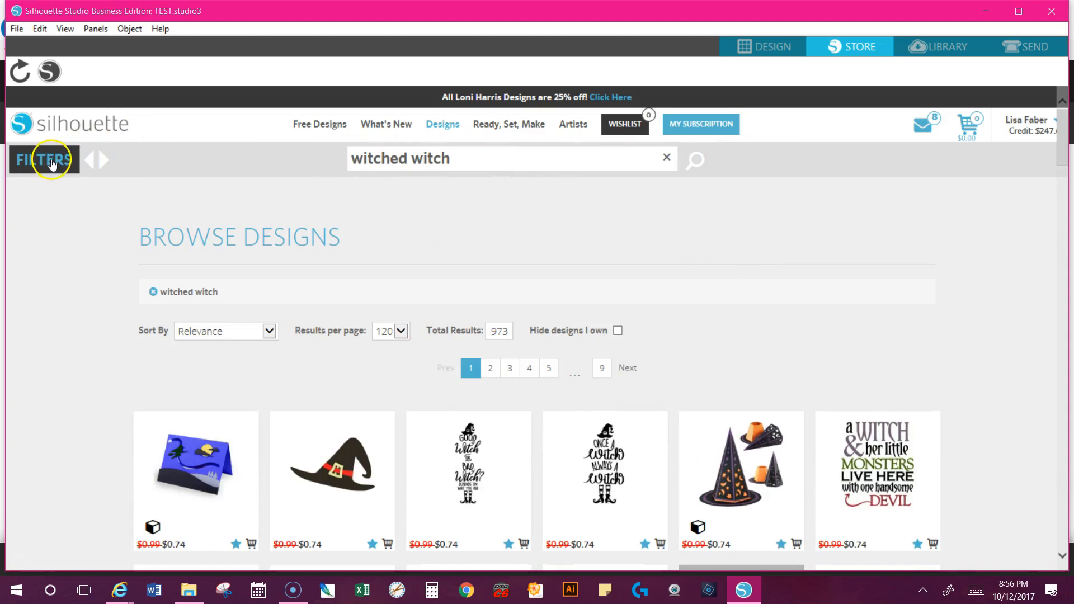
# Filter the store results to Commercial license type and scroll to the Wicked Witch design.
pyautogui.click(44, 159)
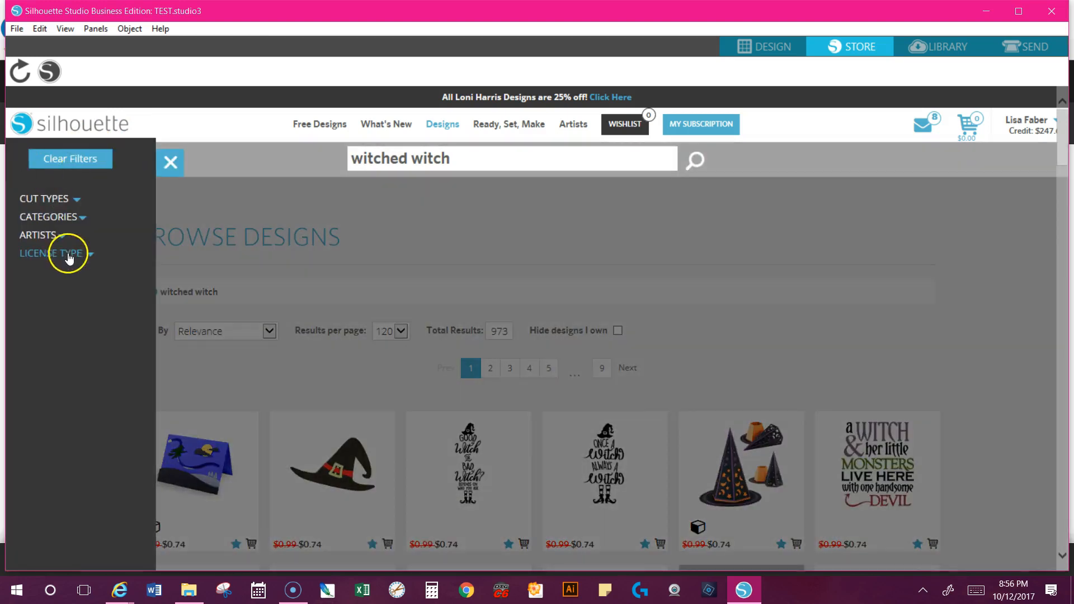
pyautogui.click(50, 253)
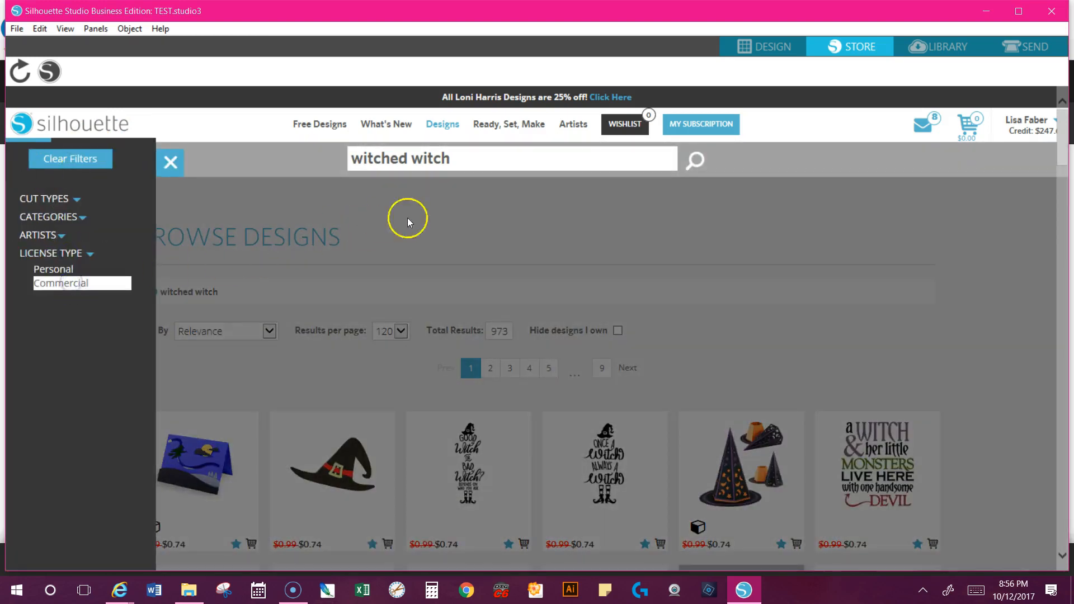
pyautogui.click(61, 283)
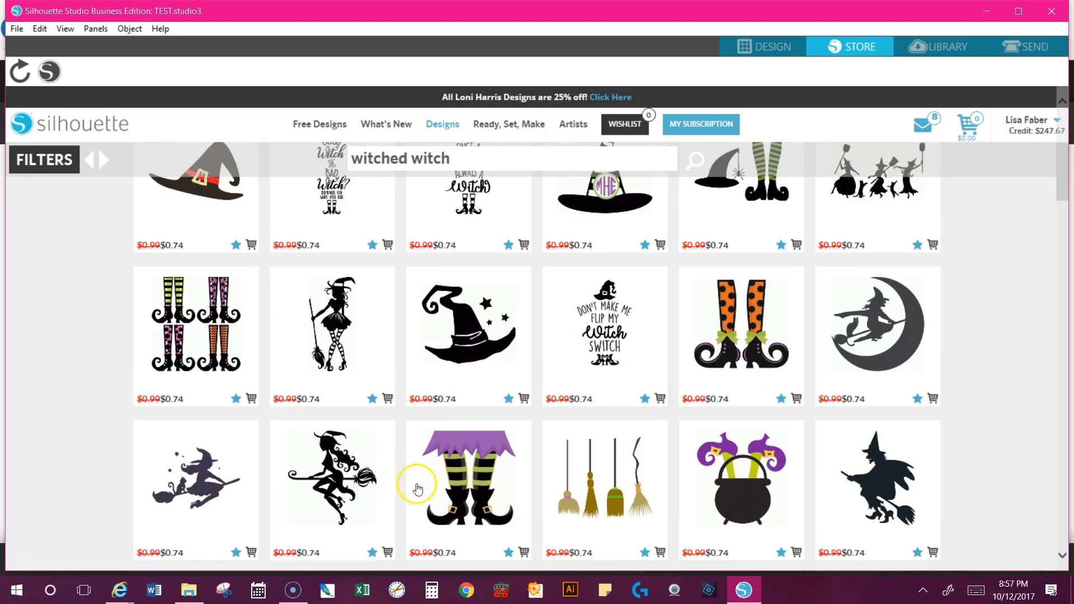
pyautogui.scroll(-3)
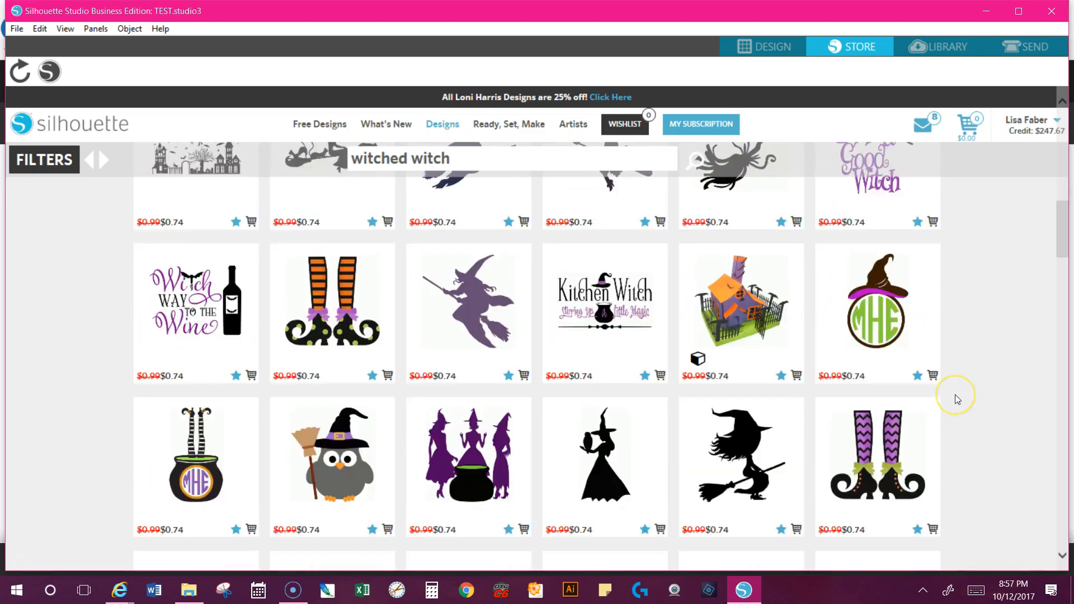
pyautogui.scroll(-3)
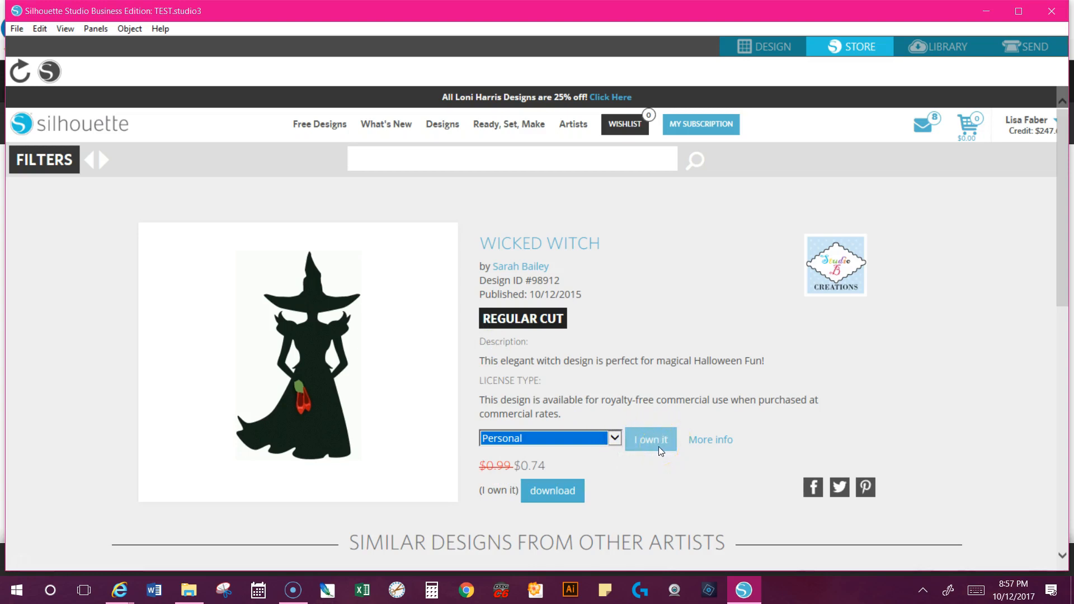
pyautogui.moveTo(584, 442)
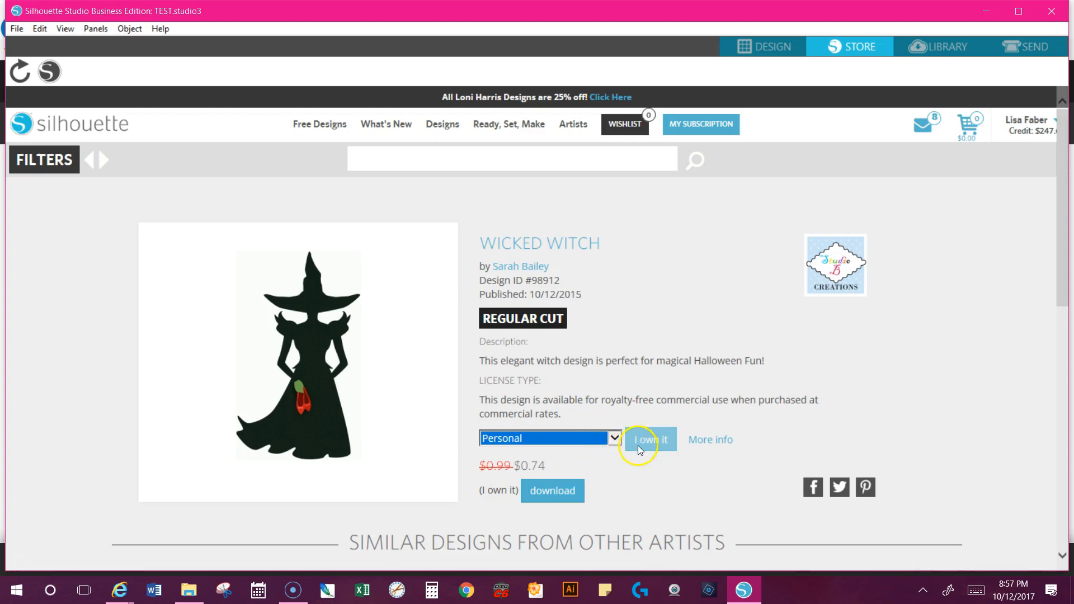
pyautogui.moveTo(648, 432)
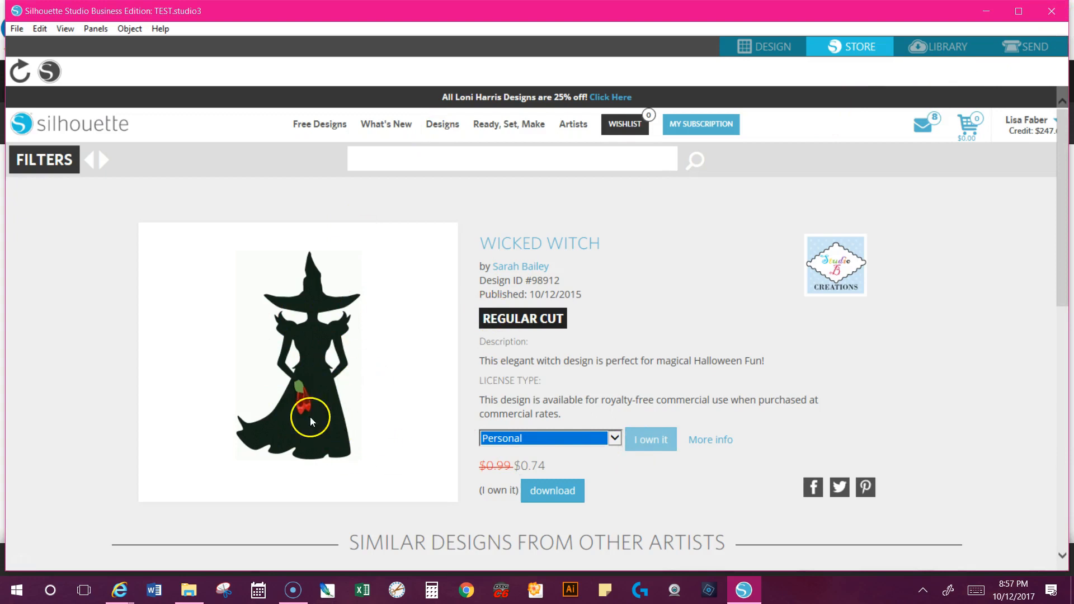
pyautogui.moveTo(698, 352)
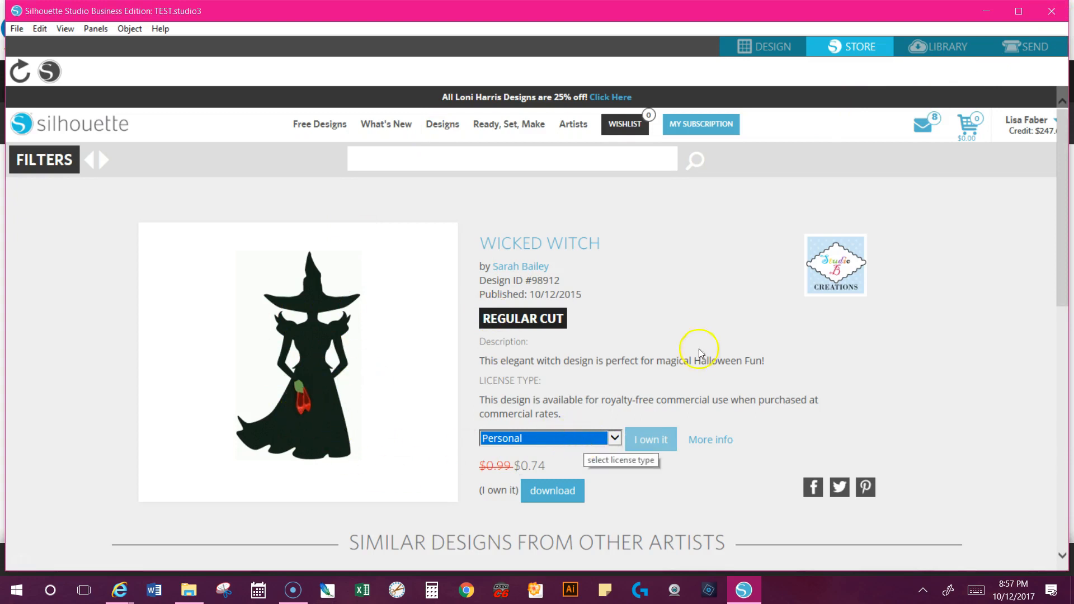
pyautogui.click(947, 47)
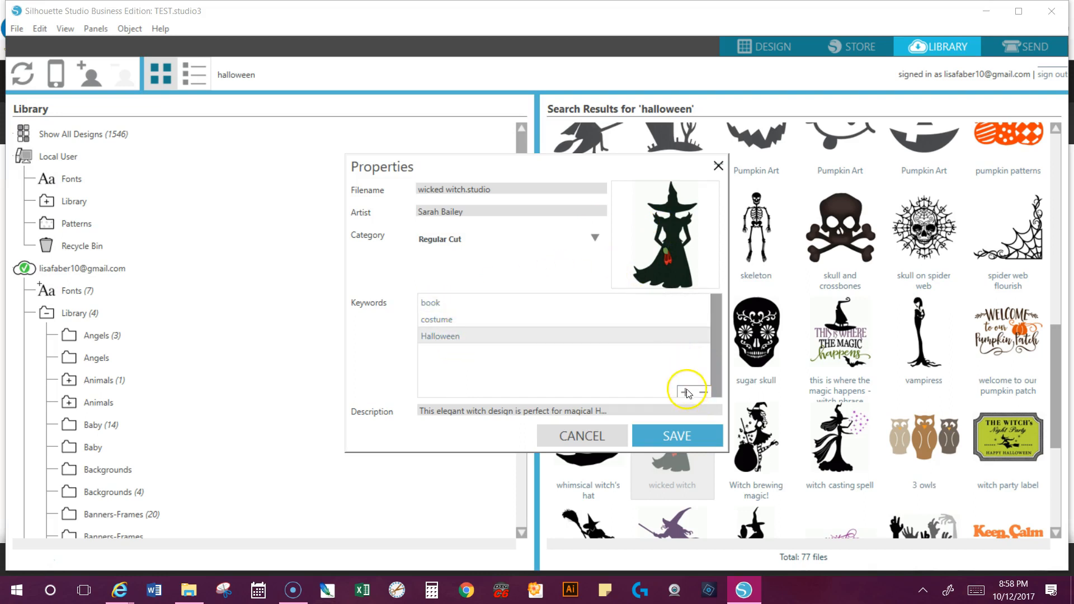
# Add the keywords witch, fall, wizard of oz and ruby slippers to the Wicked Witch design.
pyautogui.write('witch')
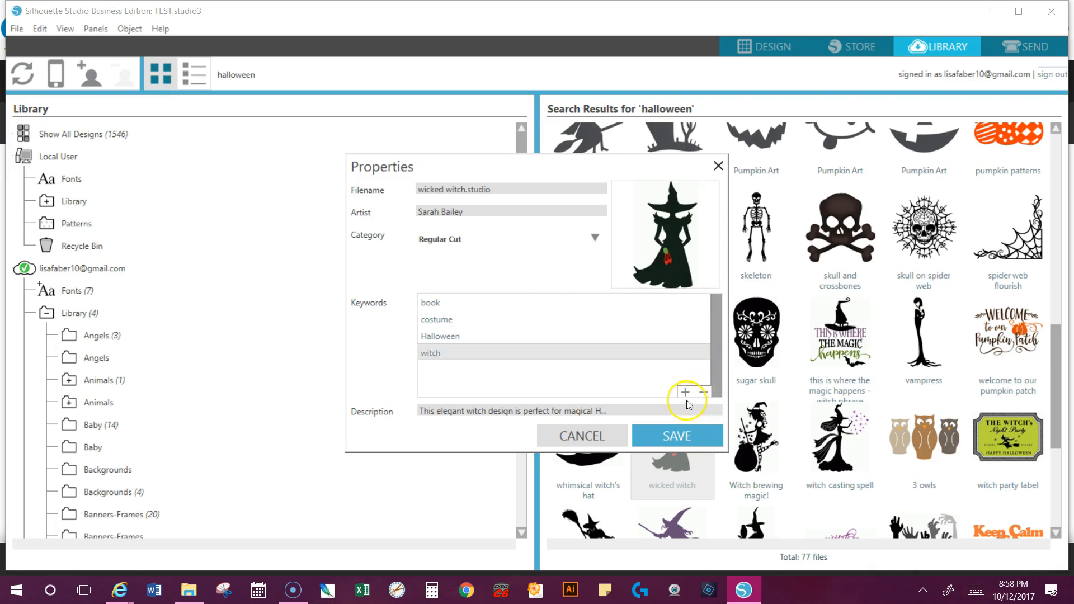
pyautogui.write('fal')
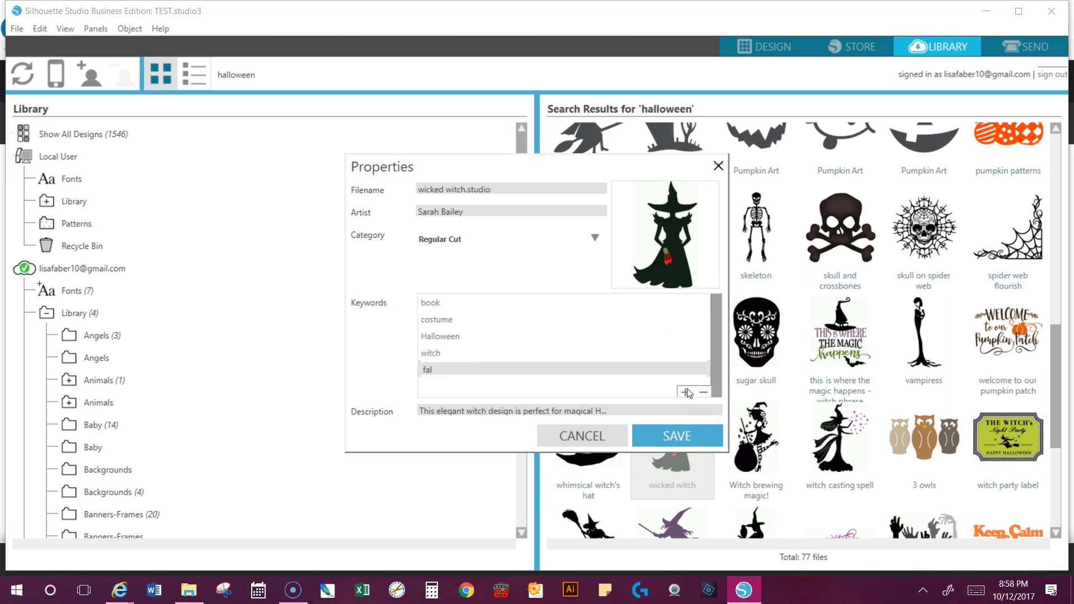
pyautogui.click(686, 393)
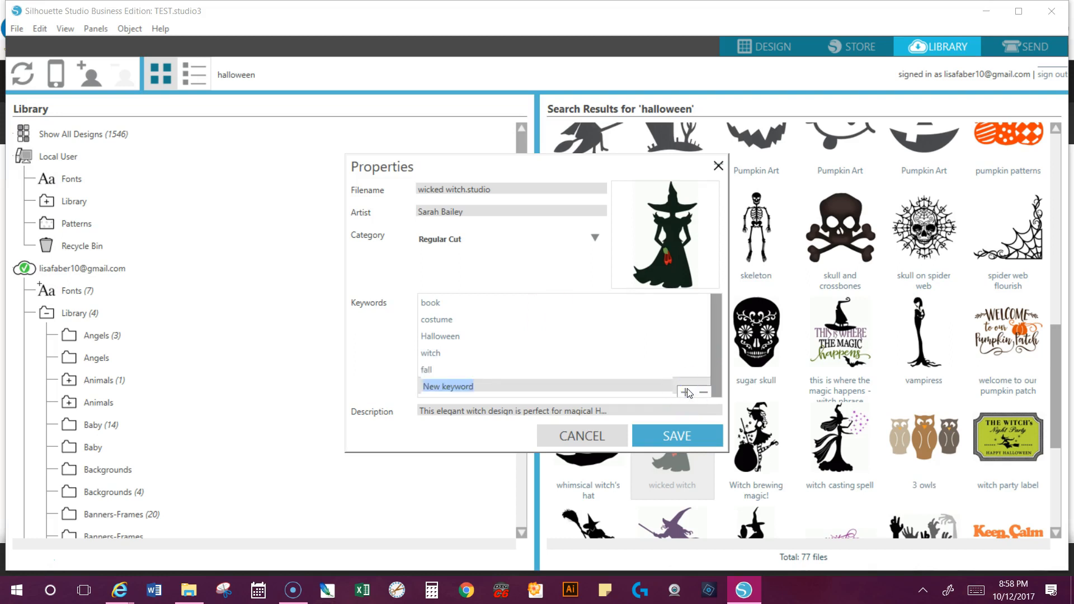
pyautogui.write('wizard of oz')
pyautogui.write('ruby slipp')
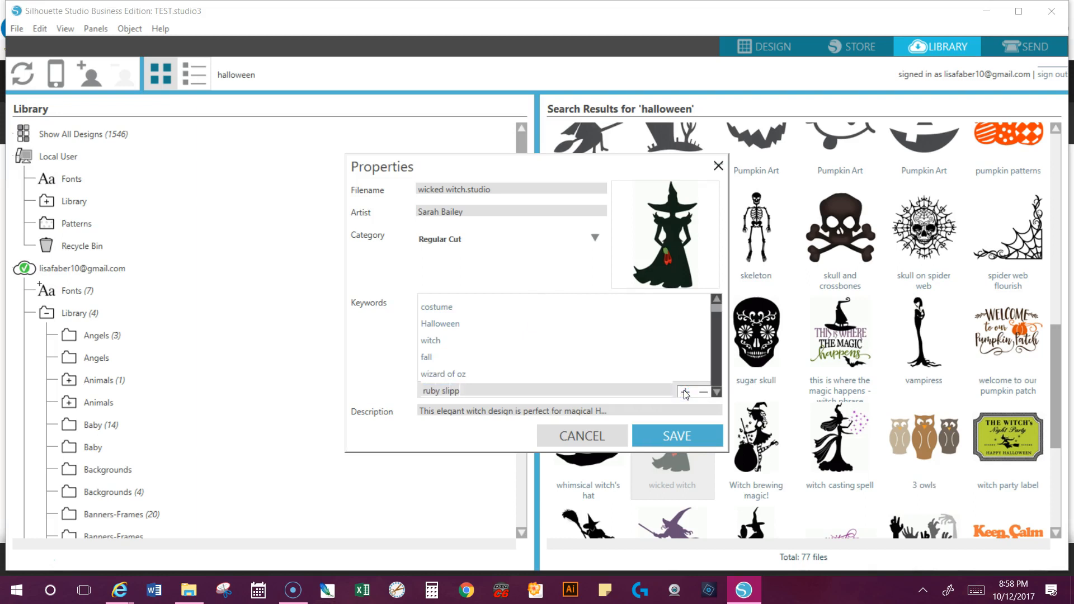
pyautogui.write('ers')
pyautogui.click(283, 75)
pyautogui.write('comm')
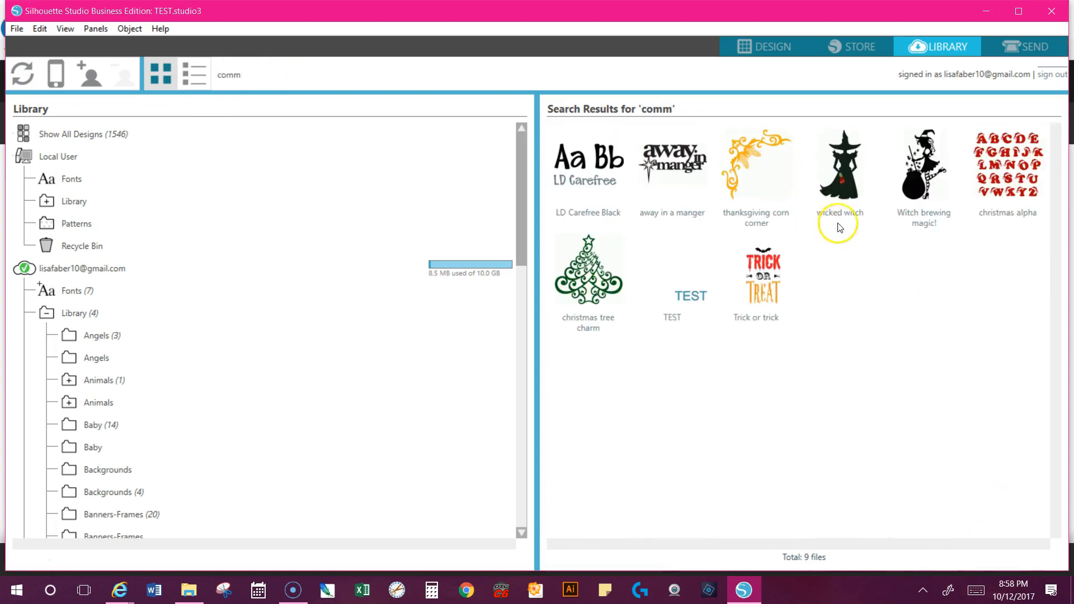
pyautogui.moveTo(850, 200)
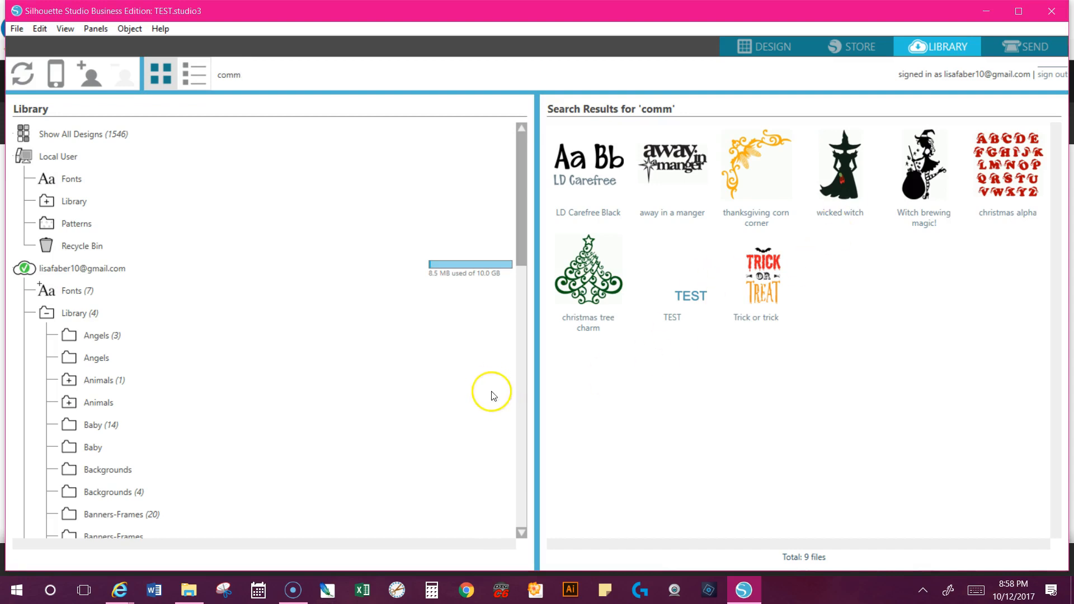
# Show the Fonts folder of the cloud account, listing its seven fonts.
pyautogui.click(72, 290)
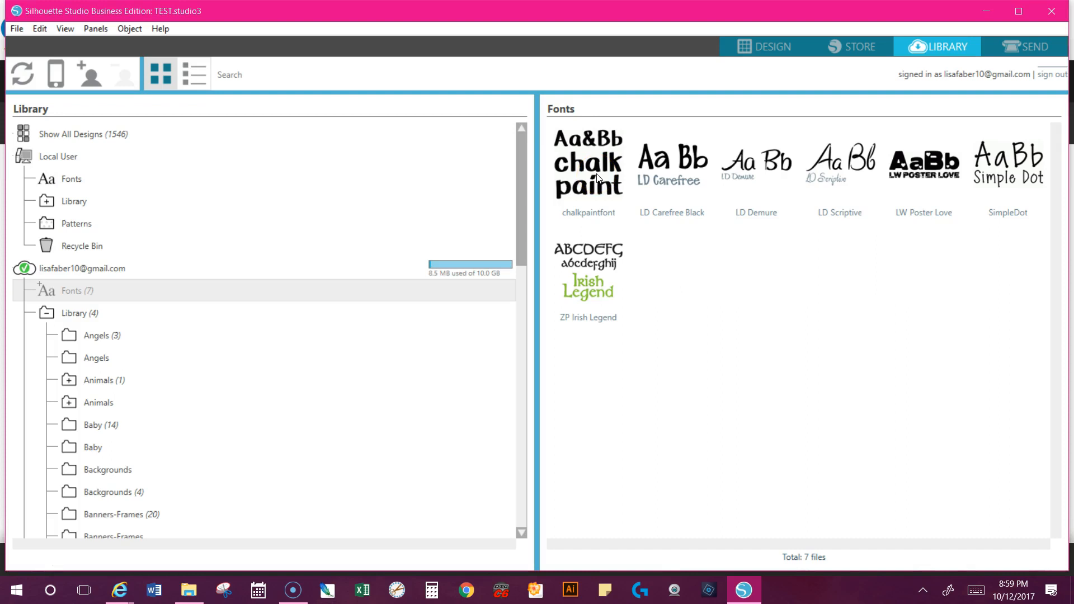
# Give chalkpaintfont the keyword 'commercial' in its Properties, save, and search the library for 'comm'.
pyautogui.click(587, 168)
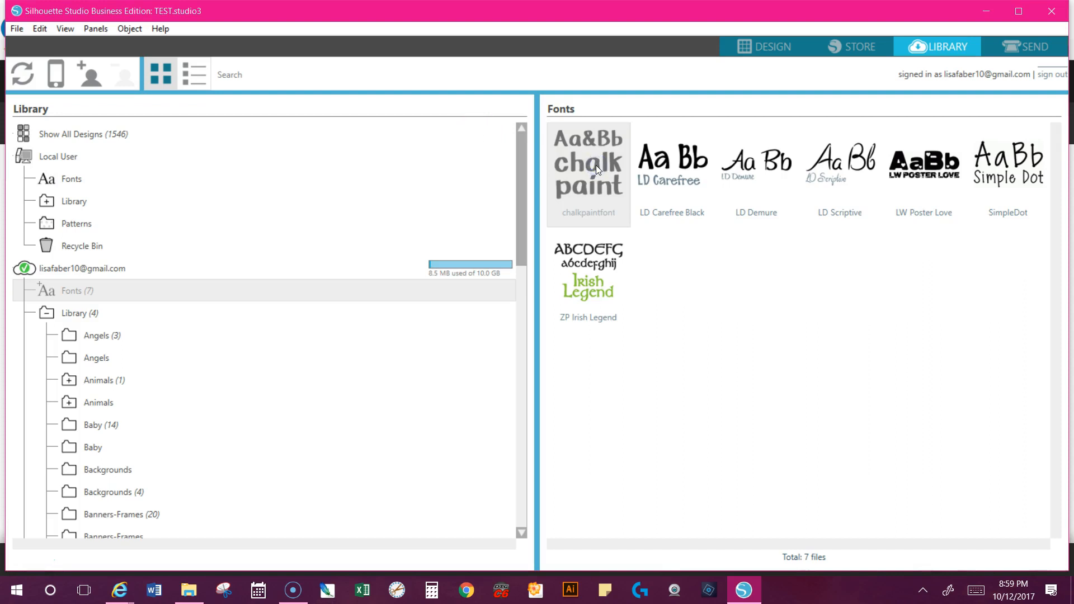
pyautogui.rightClick(588, 172)
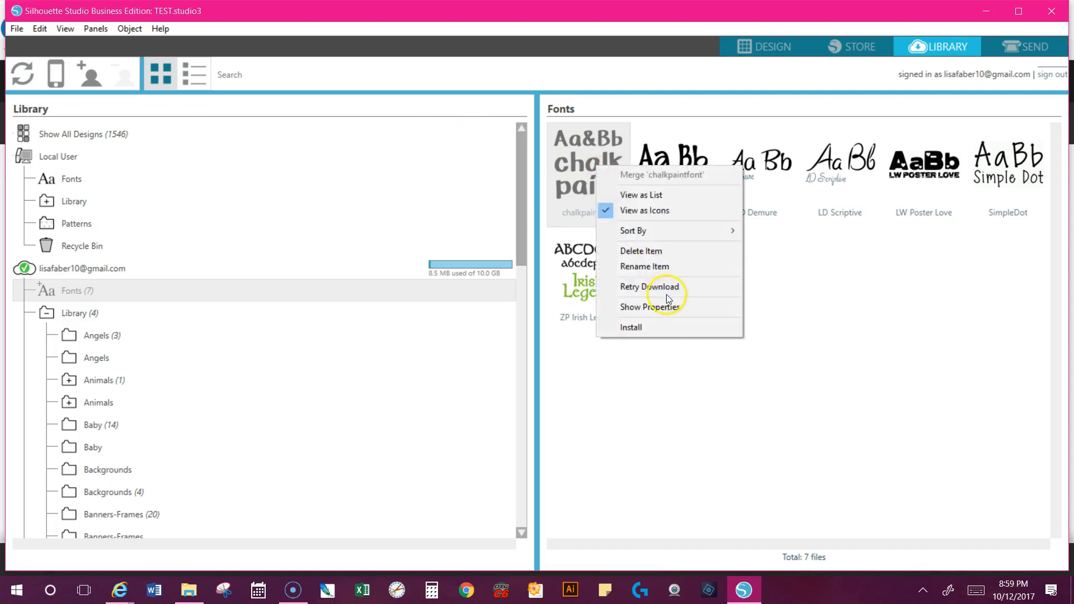
pyautogui.click(650, 306)
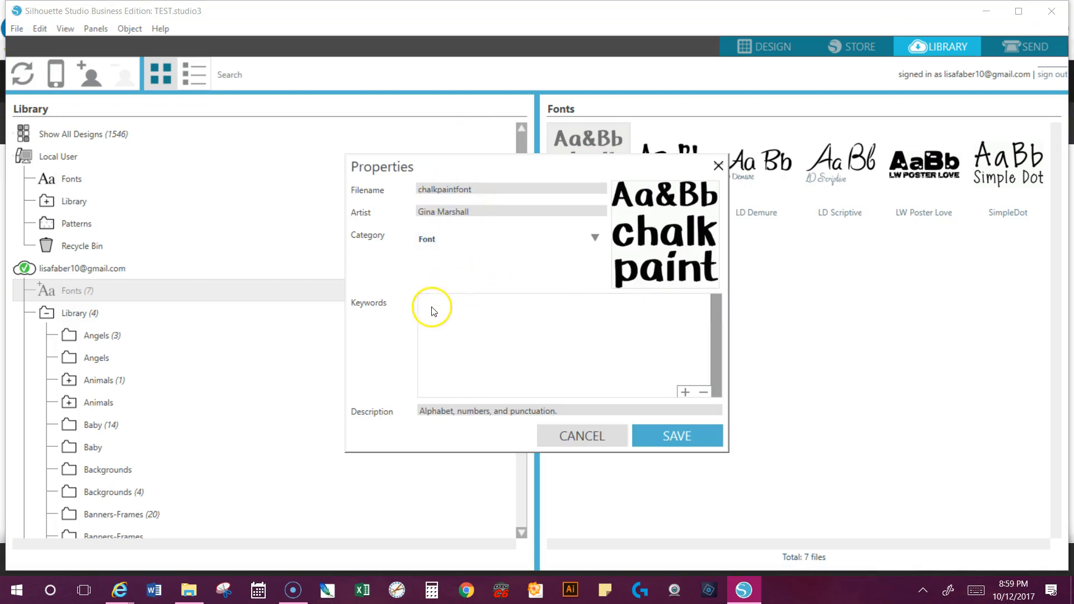
pyautogui.click(683, 391)
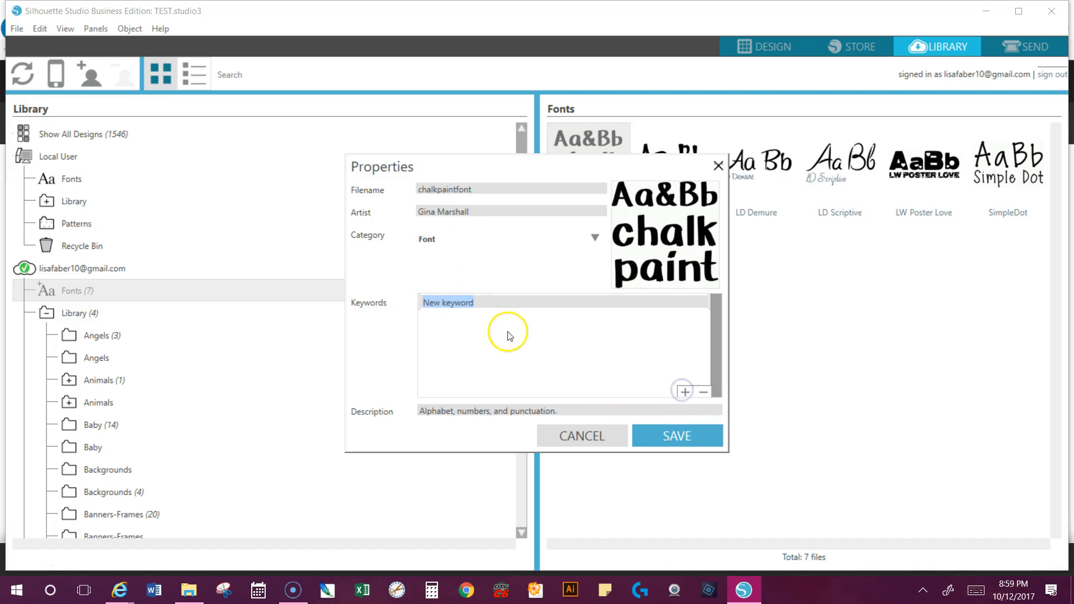
pyautogui.write('comme')
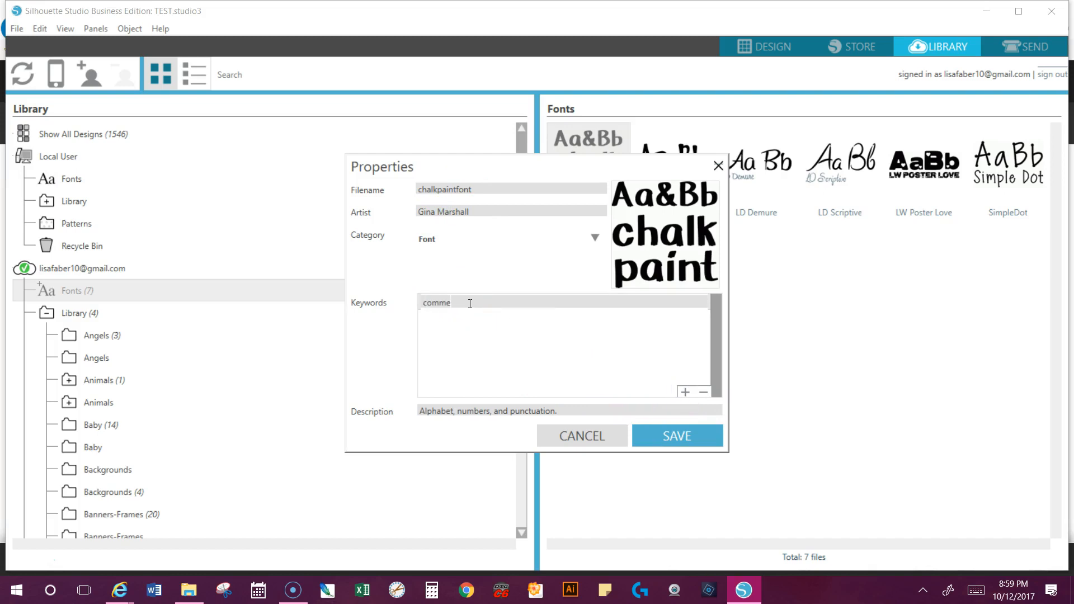
pyautogui.write('rcial')
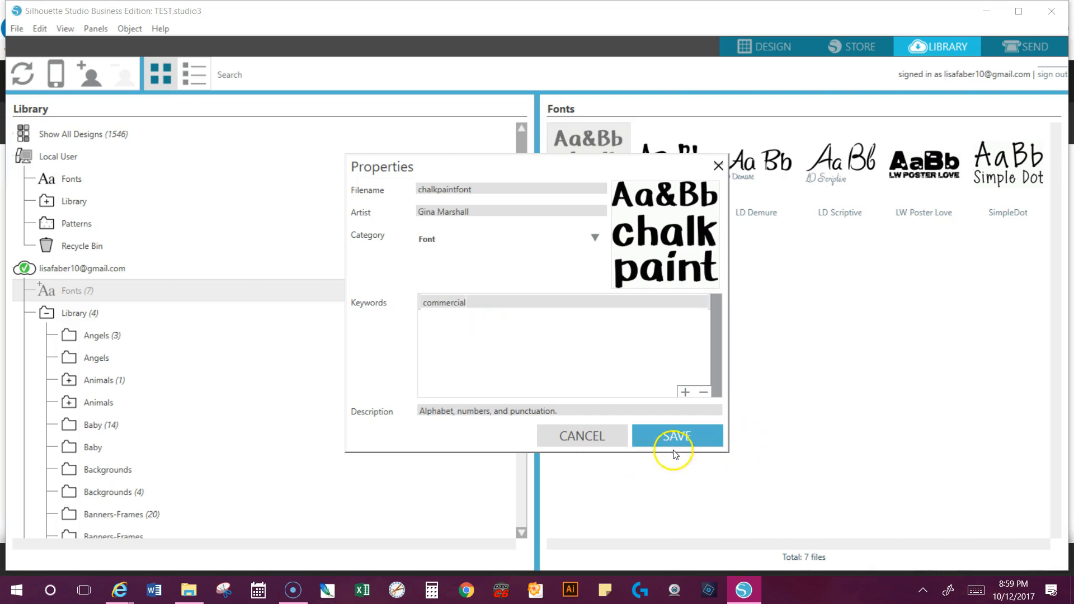
pyautogui.click(676, 435)
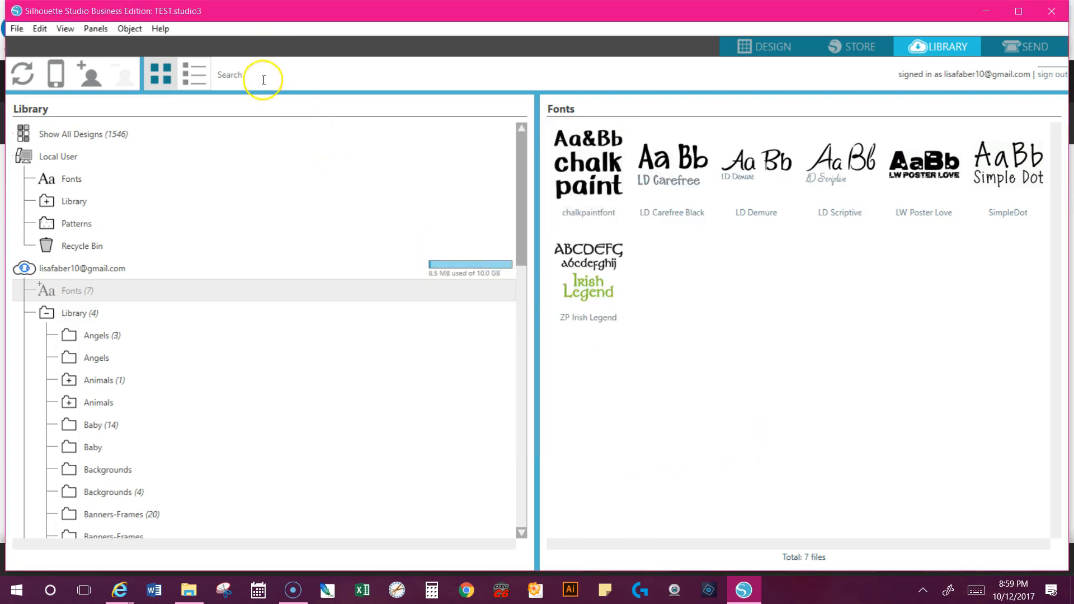
pyautogui.write('comm')
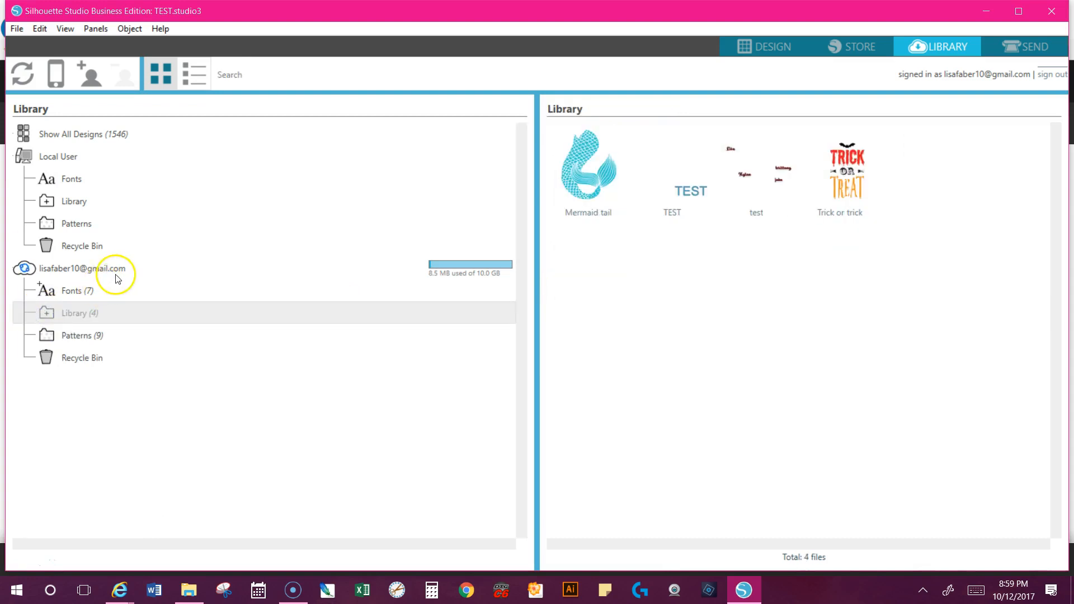
pyautogui.moveTo(590, 343)
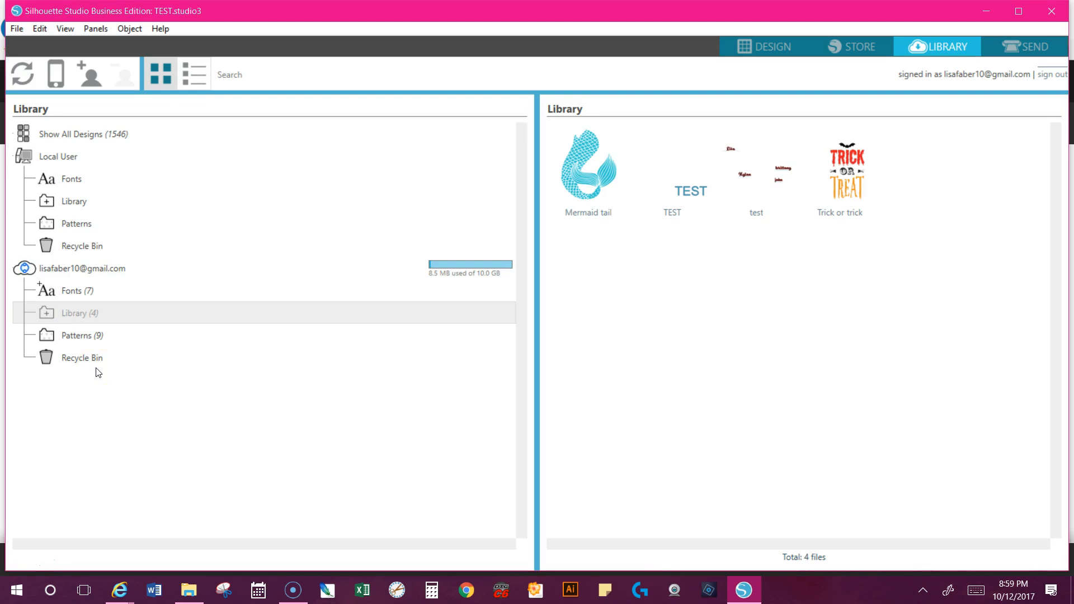
# Show the Mermaid tail design's properties with its Regular Cut category and empty keywords.
pyautogui.click(588, 163)
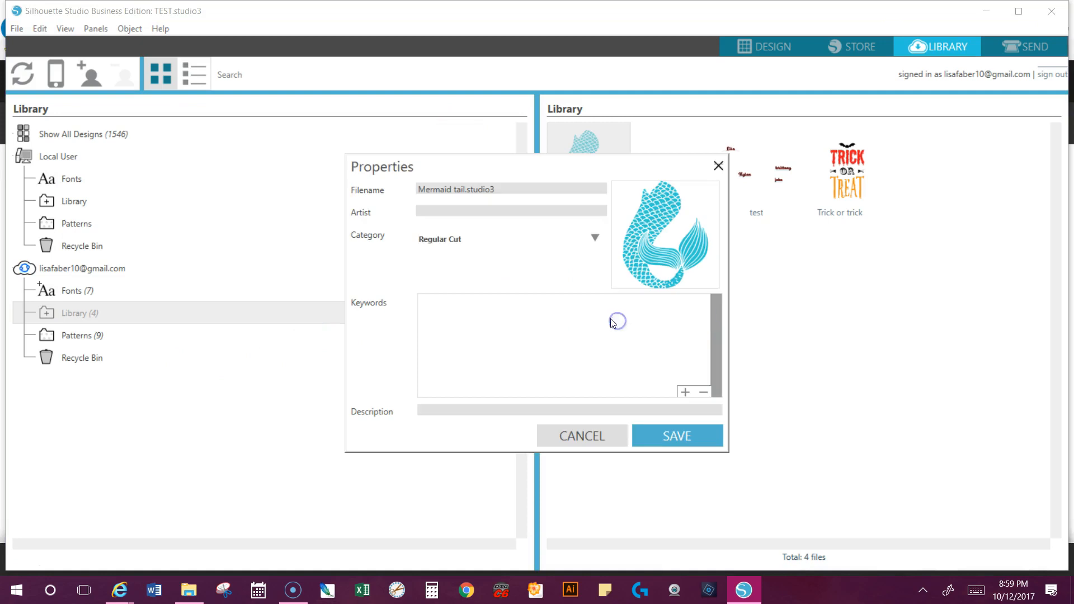
# Add the keywords mermaid, ocean, beach and sea gypsy to the Mermaid tail design.
pyautogui.click(685, 392)
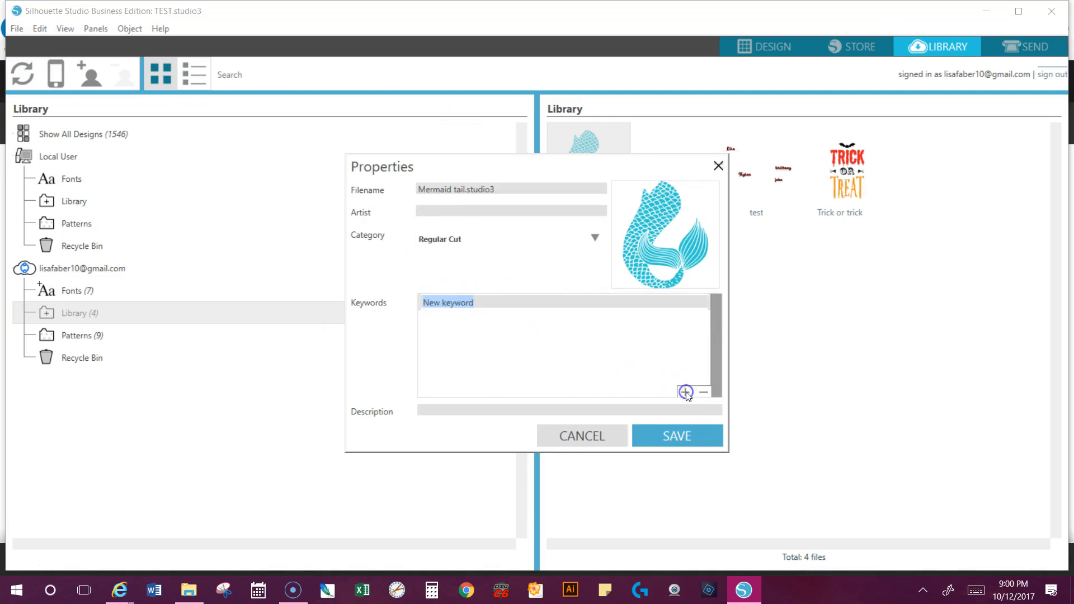
pyautogui.write('merm')
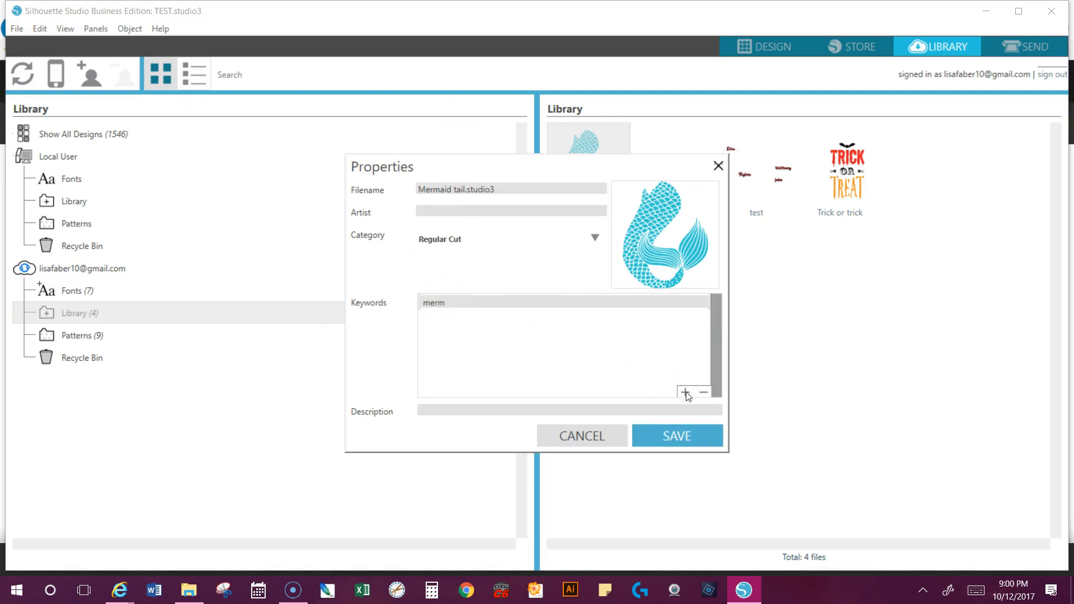
pyautogui.click(684, 391)
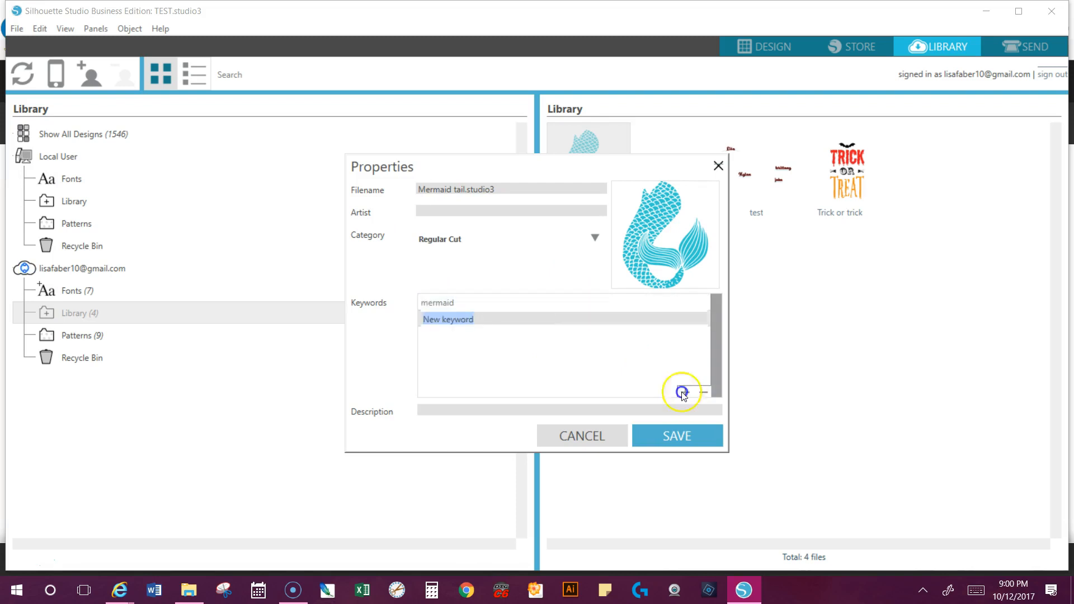
pyautogui.write('ocean')
pyautogui.write('b')
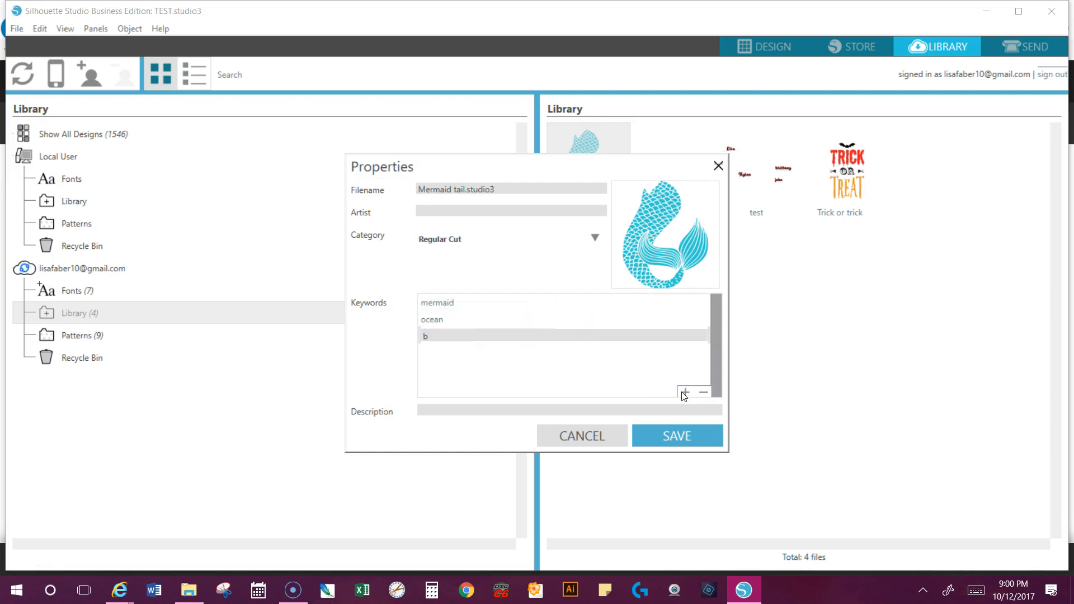
pyautogui.write('each')
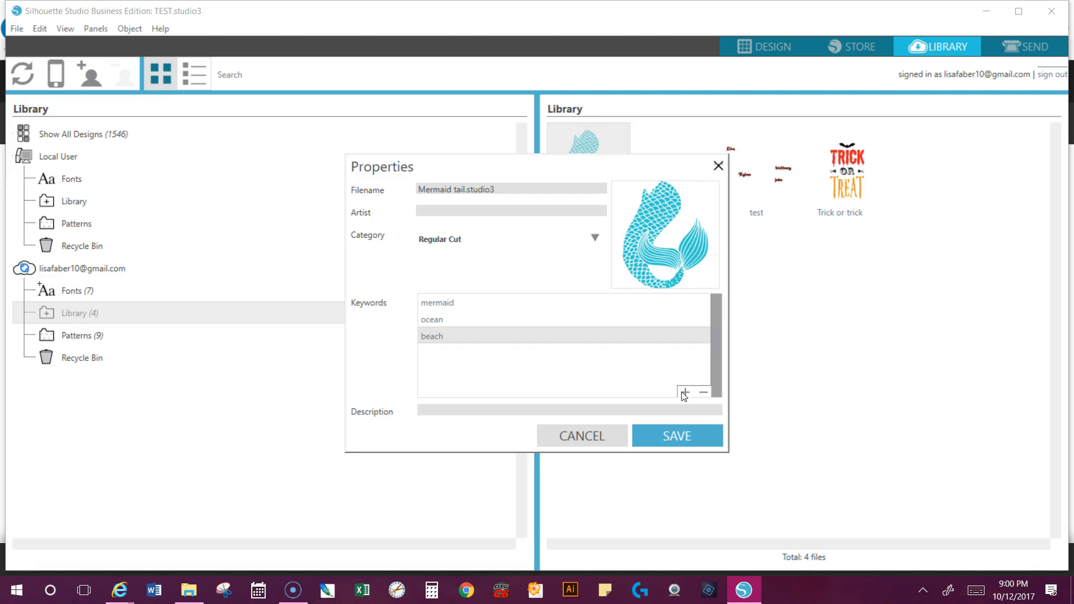
pyautogui.click(683, 393)
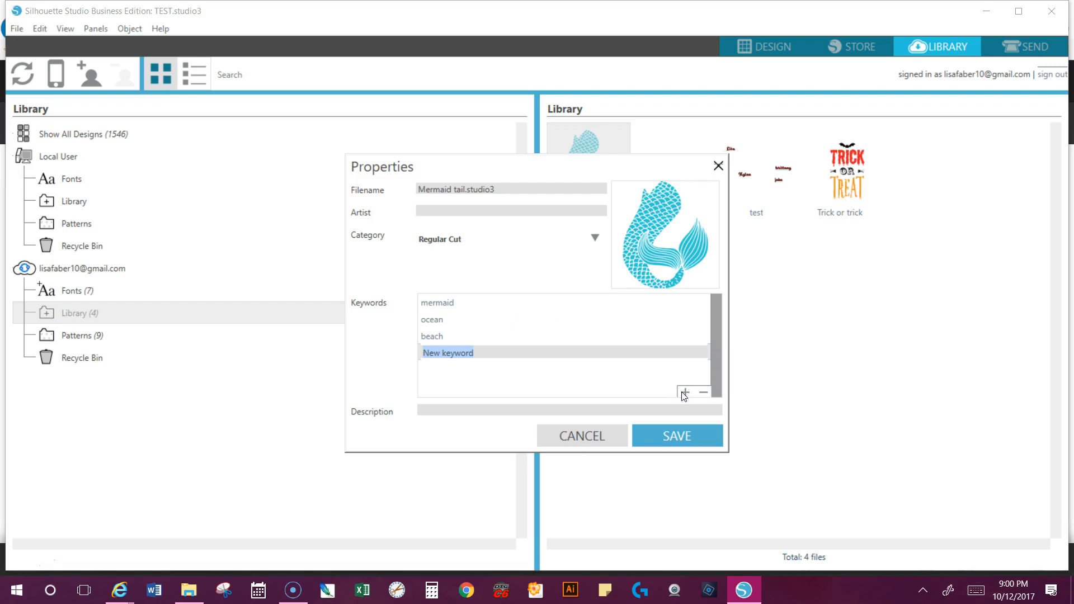
pyautogui.write('sea gypsy')
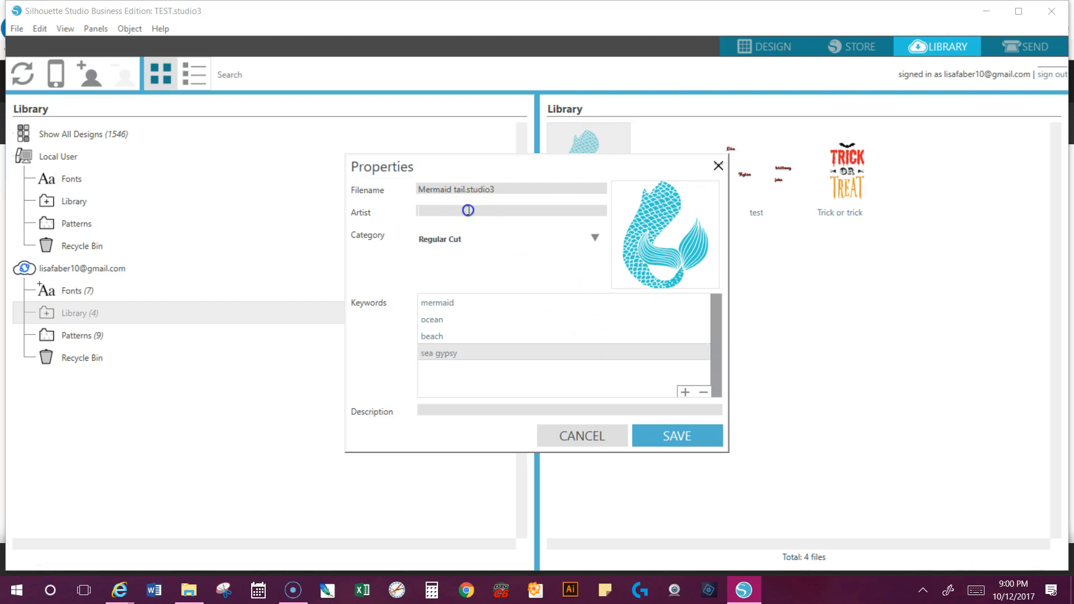
# Set the artist to Lisa Faber-Vintage Gypsy and save the Mermaid tail properties.
pyautogui.write('Lisa')
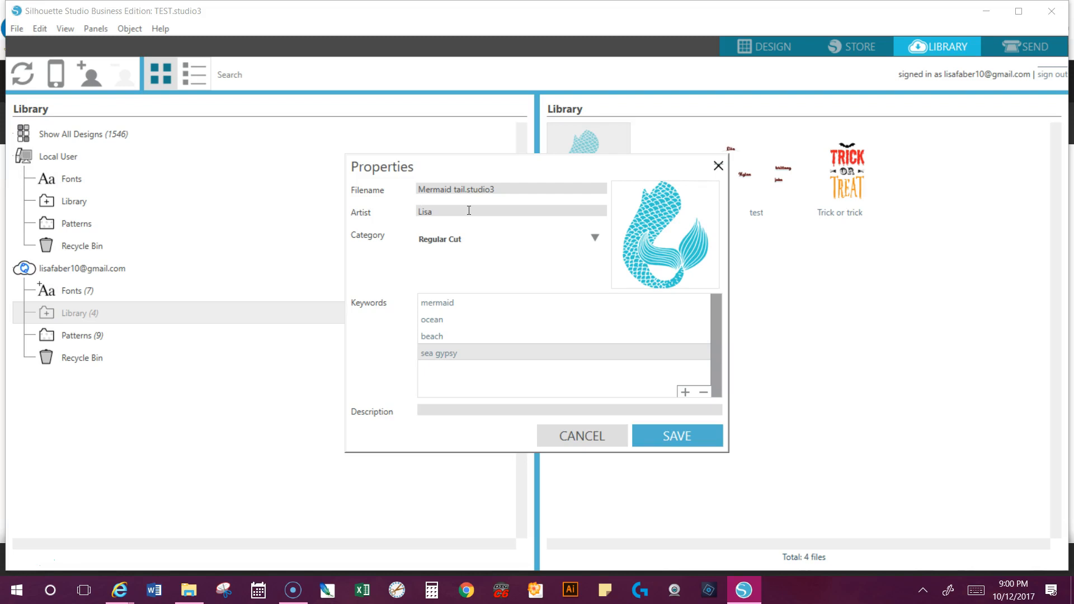
pyautogui.write('Faber-Vid')
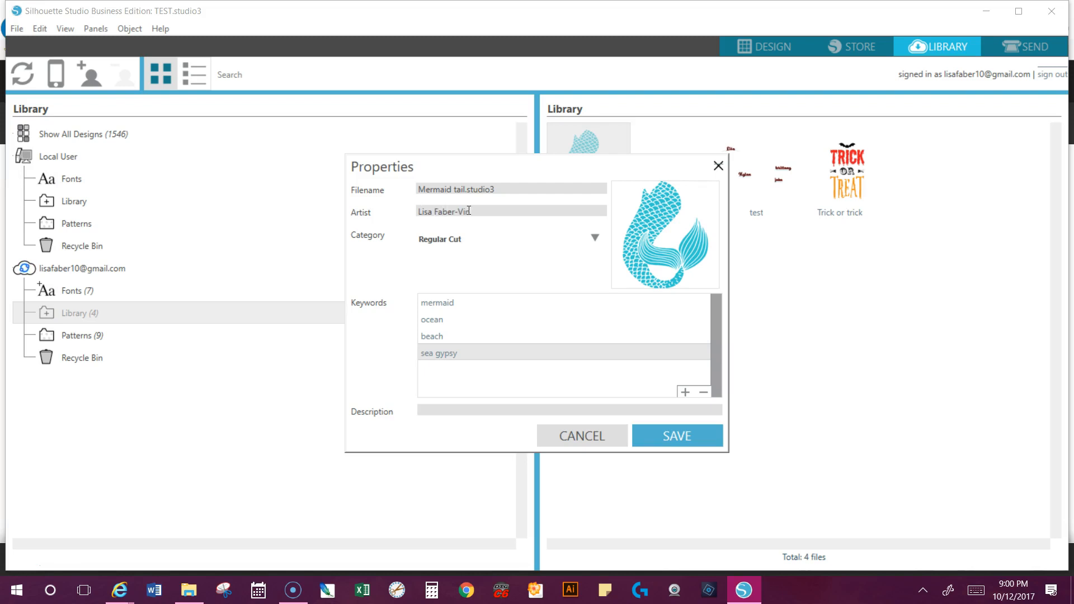
pyautogui.write('taq')
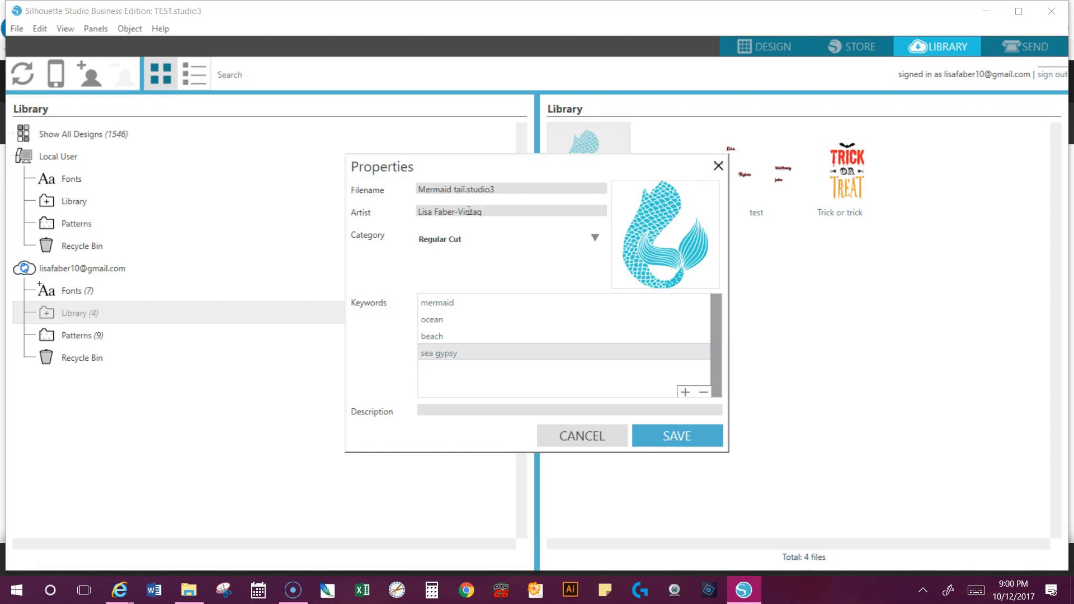
pyautogui.write('Vintage Gypsy')
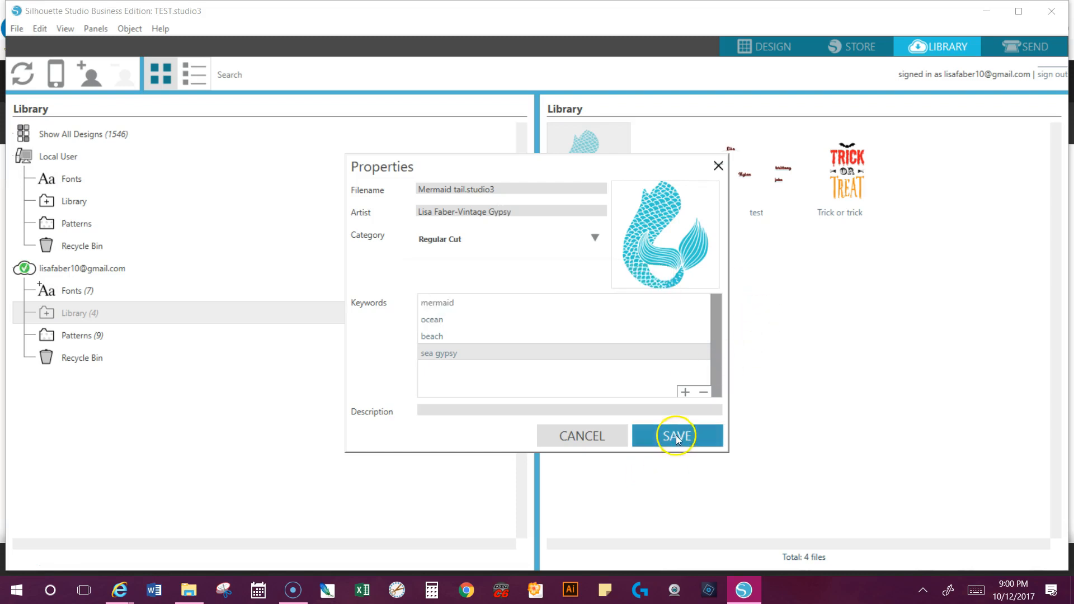
pyautogui.click(676, 435)
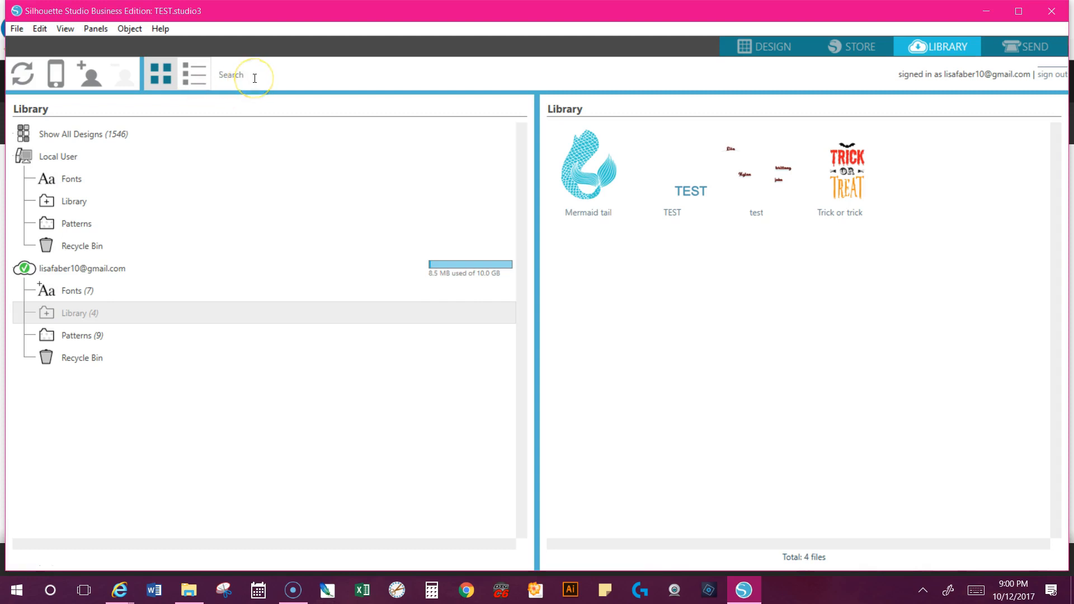
# Search the library for 'lisa' to list 10 designs, then view and cancel the pig design's properties.
pyautogui.write('lisa')
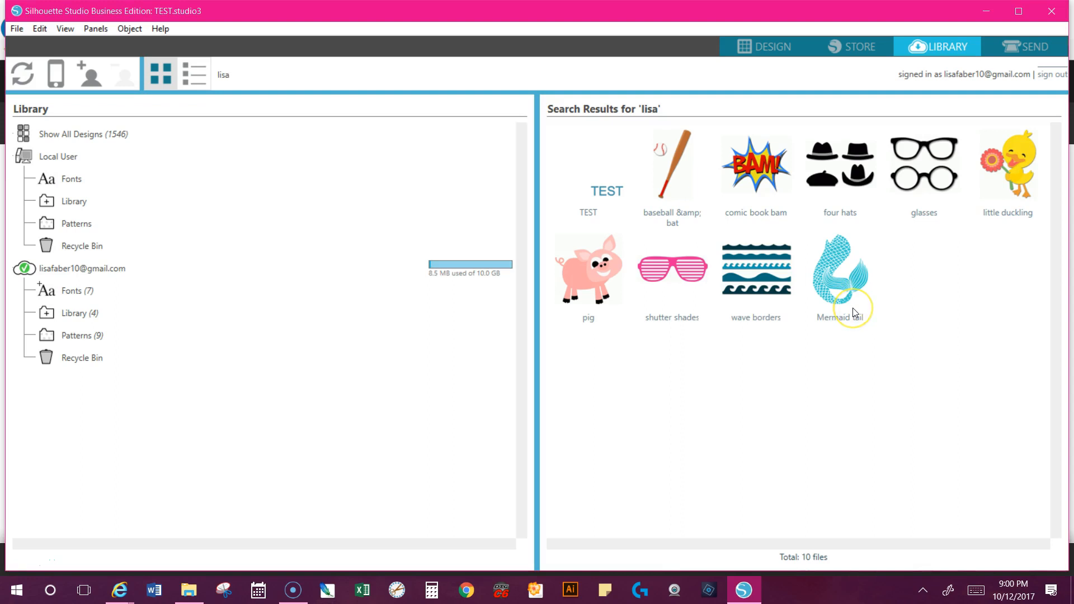
pyautogui.moveTo(651, 214)
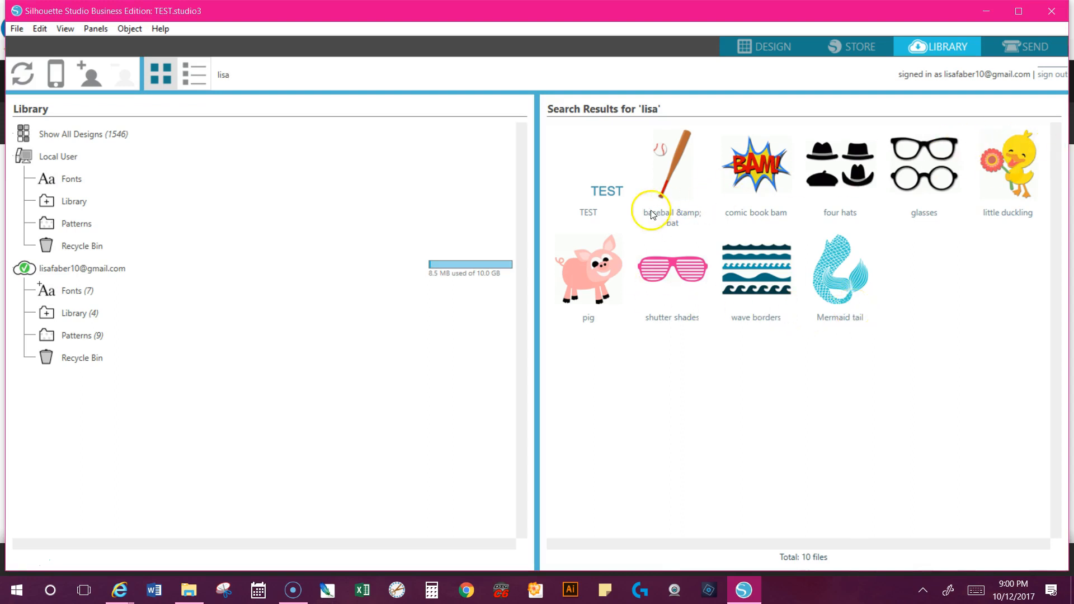
pyautogui.rightClick(597, 281)
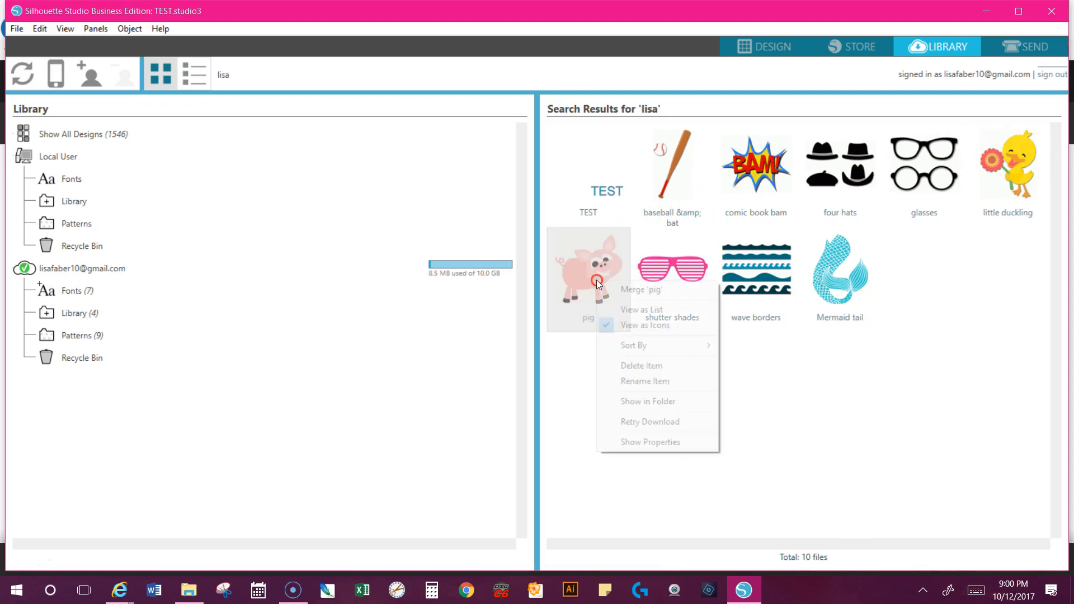
pyautogui.click(649, 443)
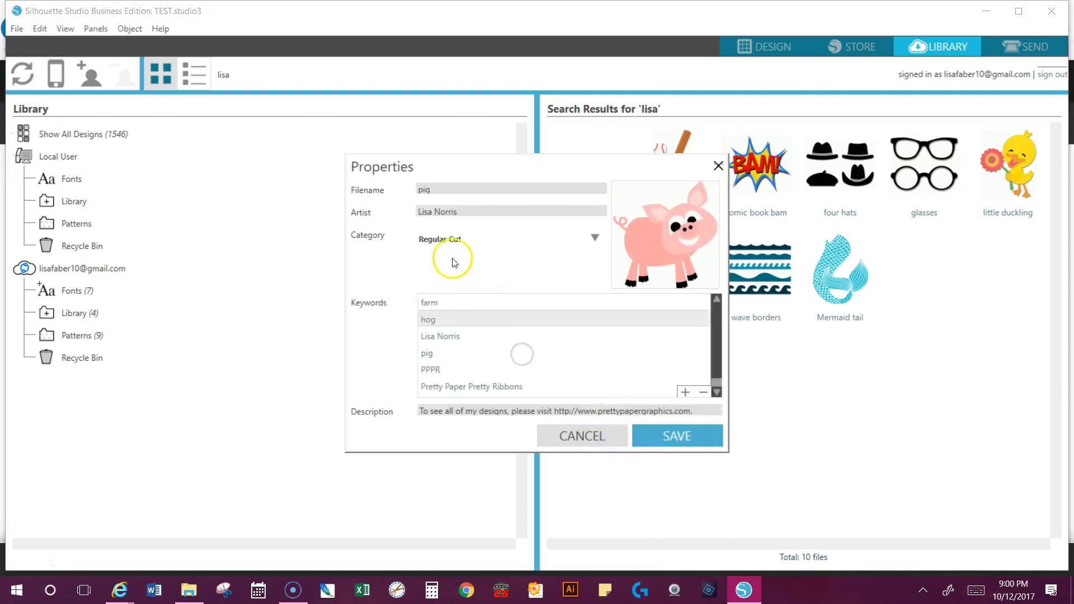
pyautogui.click(676, 435)
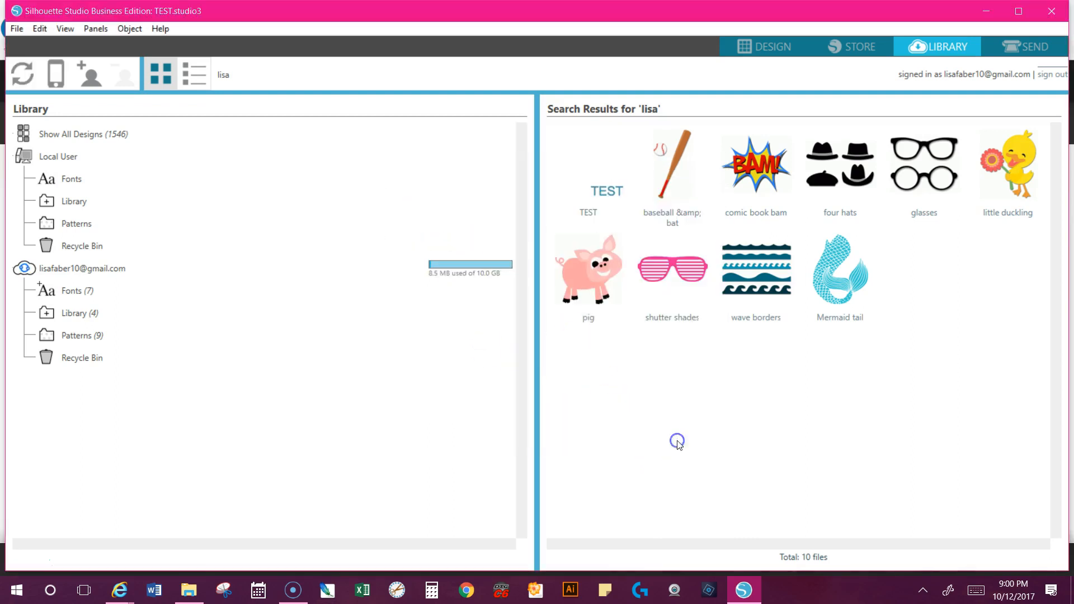
pyautogui.moveTo(134, 475)
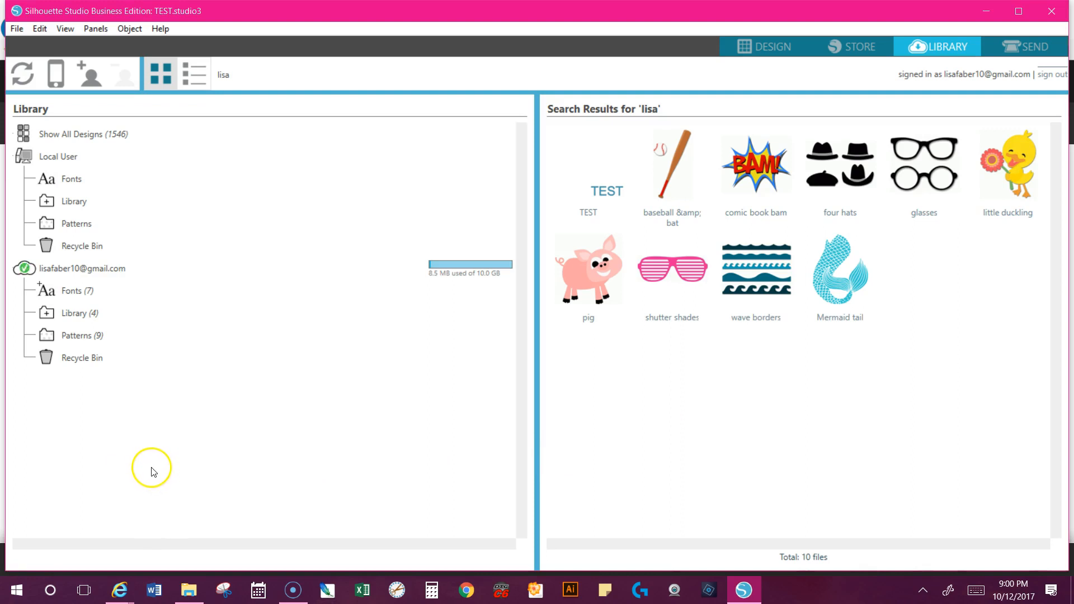
pyautogui.moveTo(289, 414)
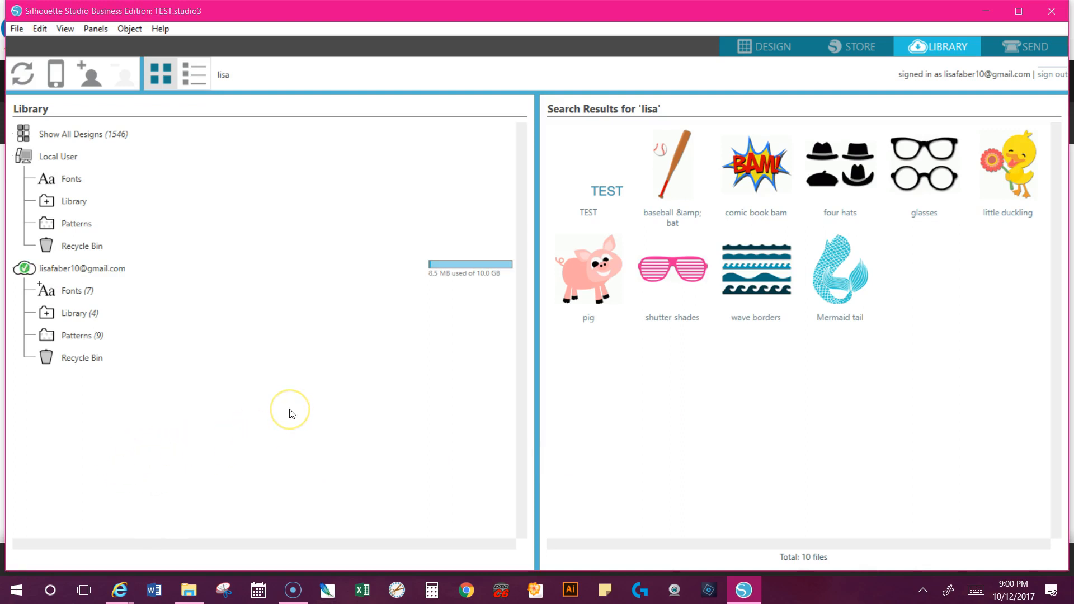